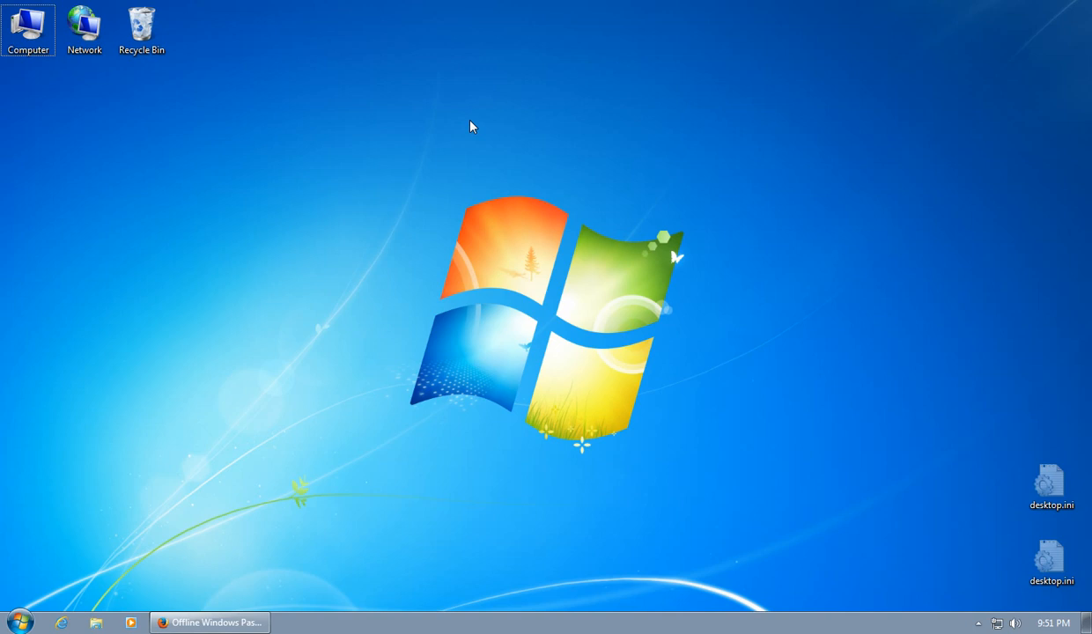
mouse_move(357, 132)
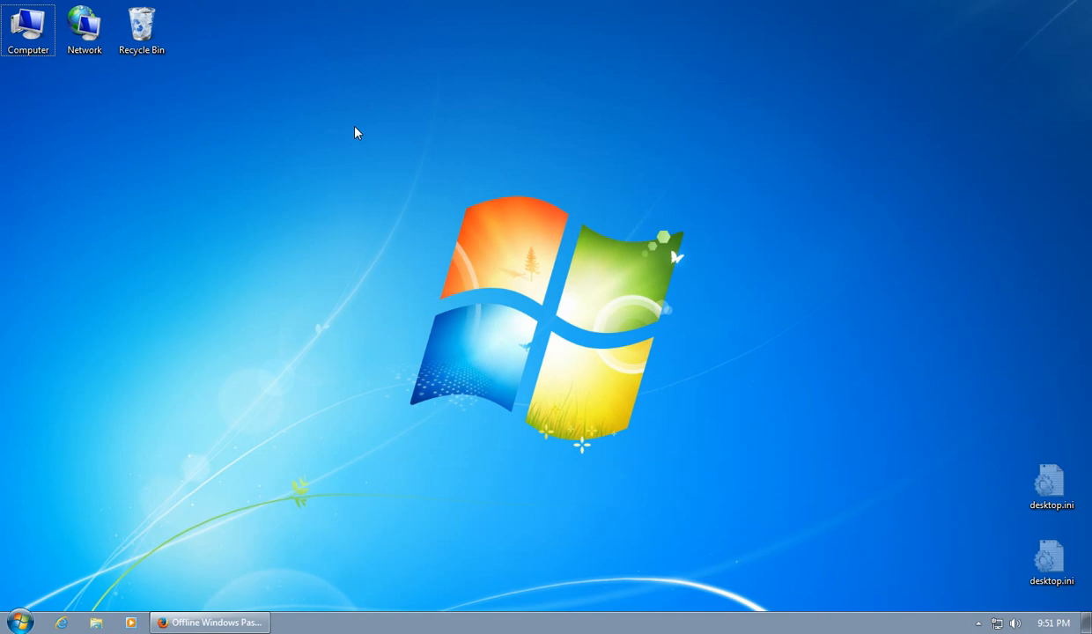
mouse_move(410, 172)
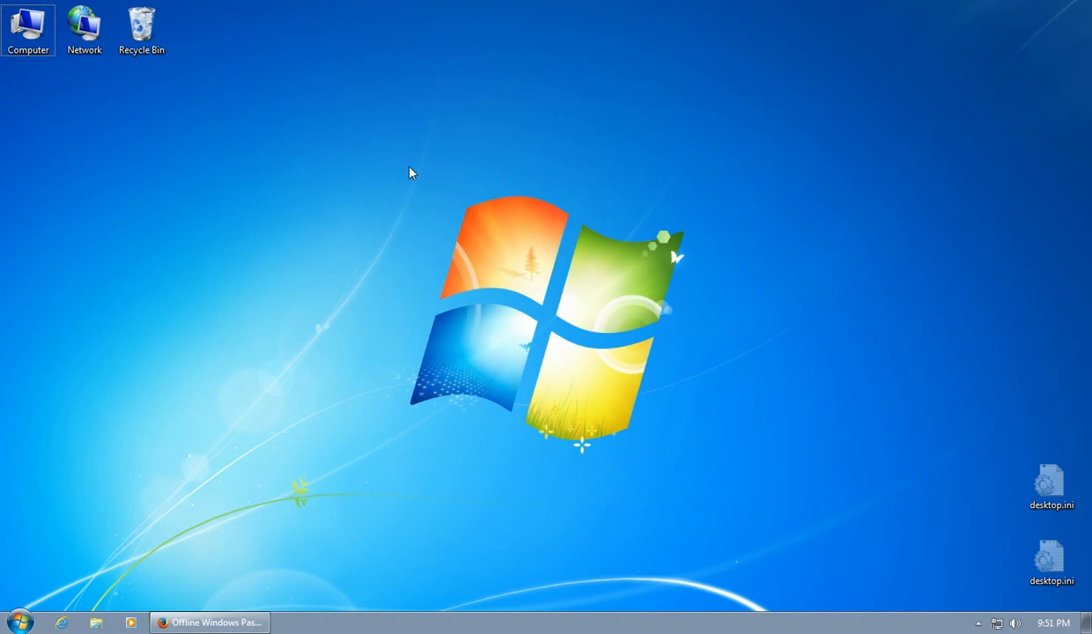
mouse_move(404, 175)
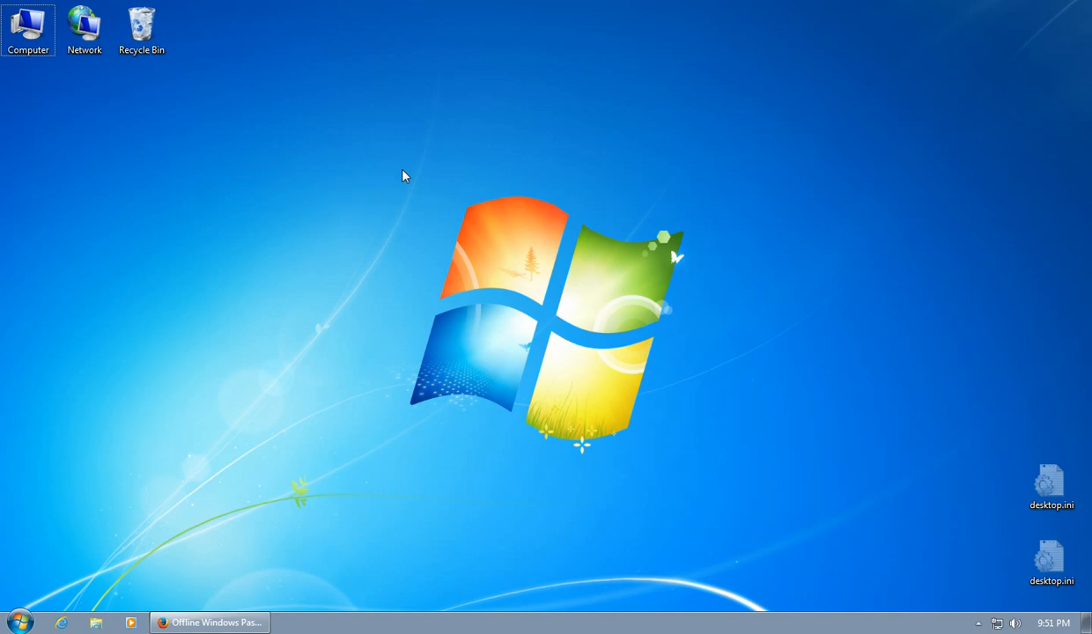
mouse_move(410, 166)
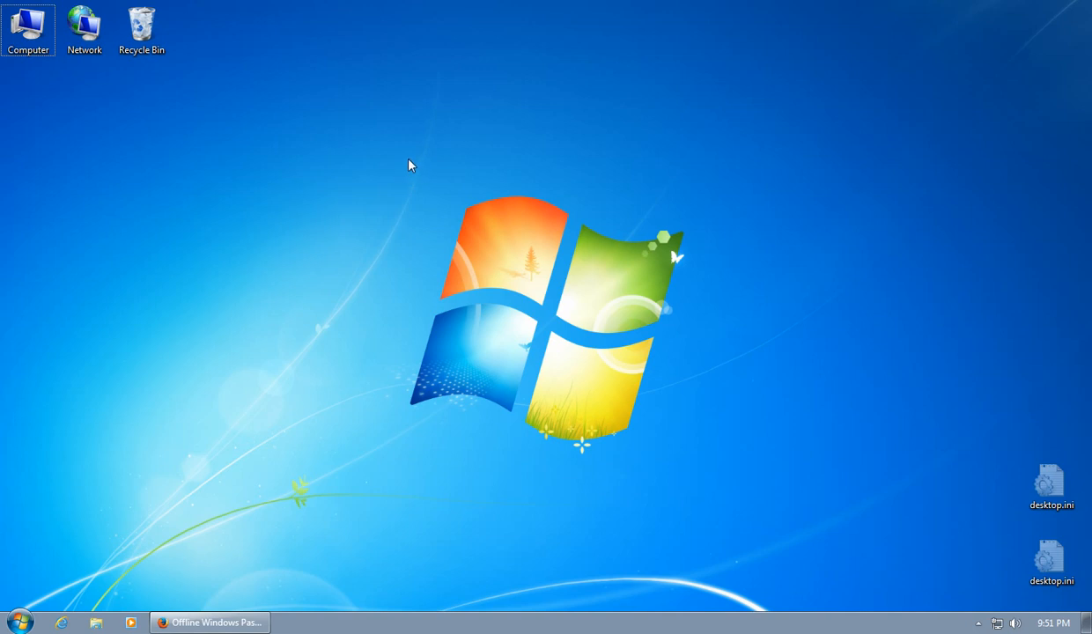
mouse_move(383, 145)
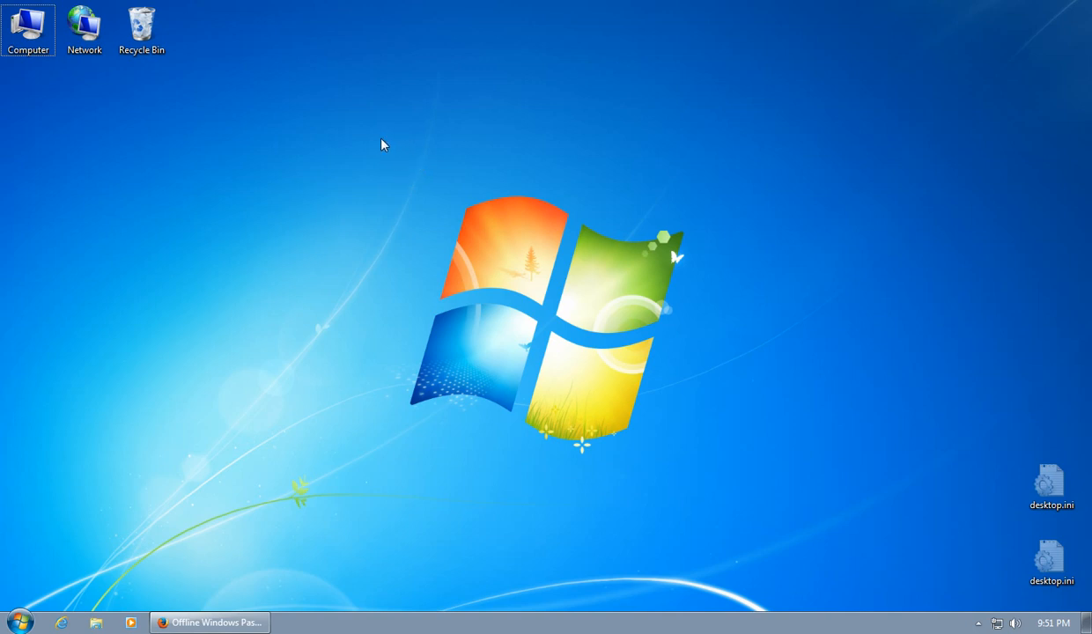
mouse_move(374, 140)
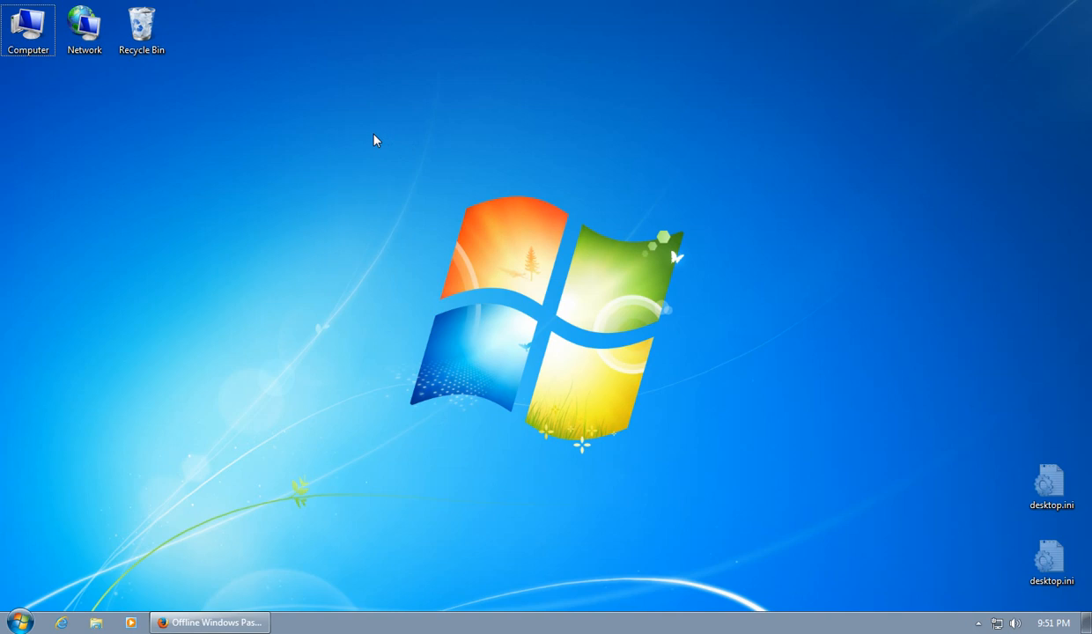
mouse_move(210, 623)
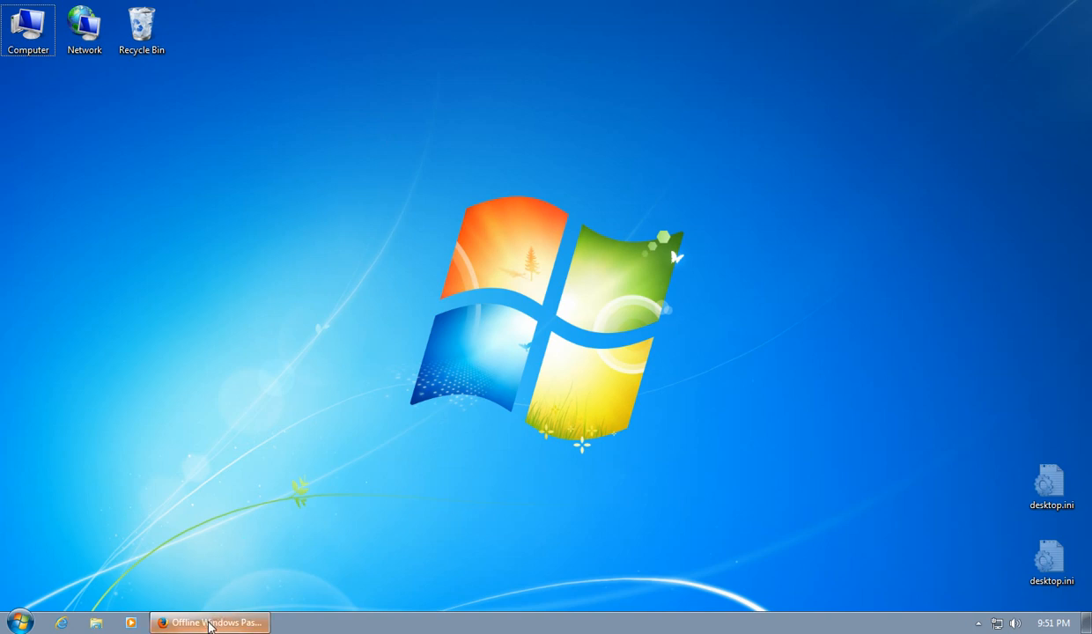
mouse_move(375, 133)
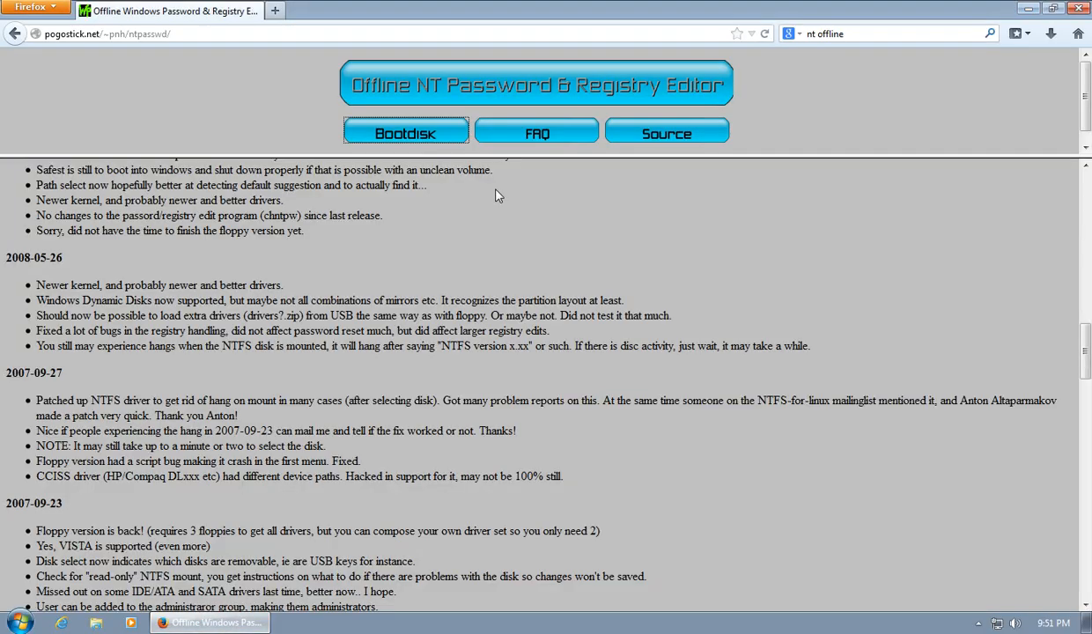
mouse_move(991, 183)
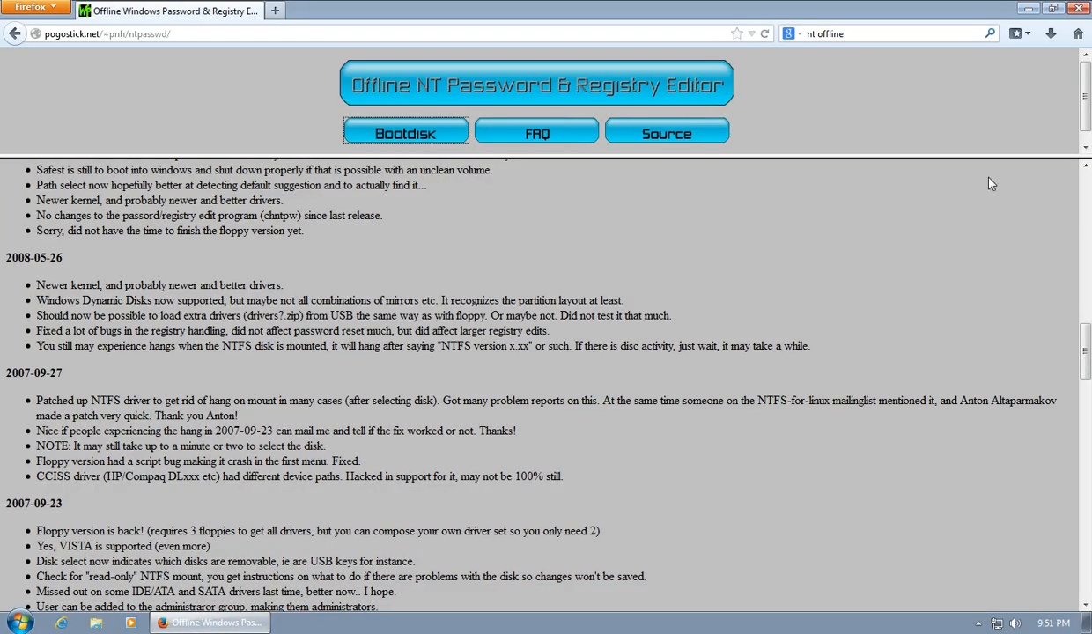
Download the cd110511.zip bootable CD image and open the archive in WinRAR
scroll("up", 3)
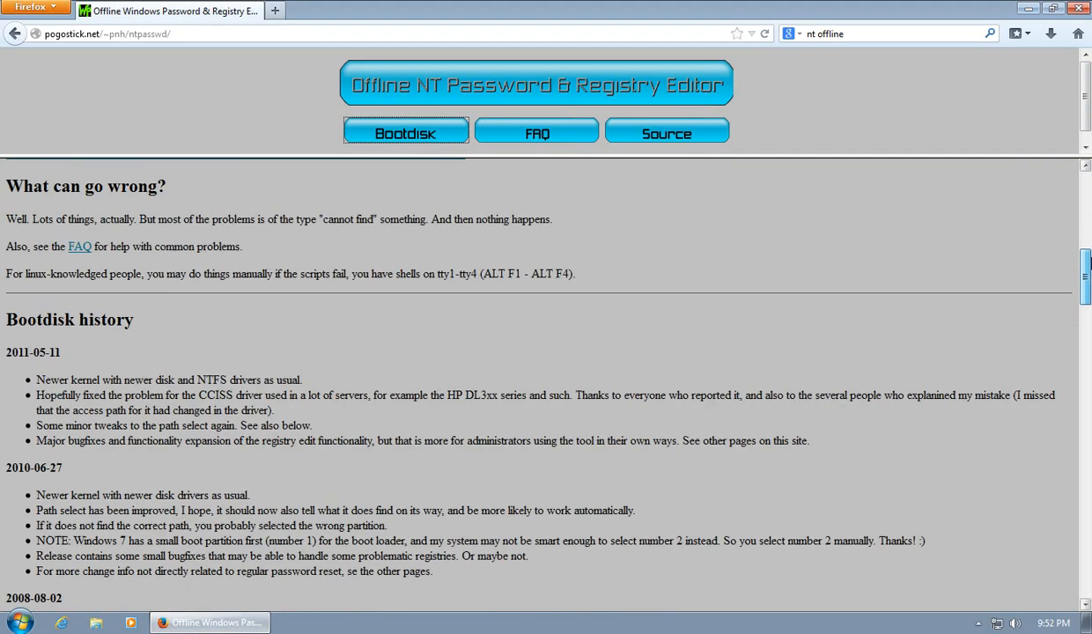
left_click(405, 133)
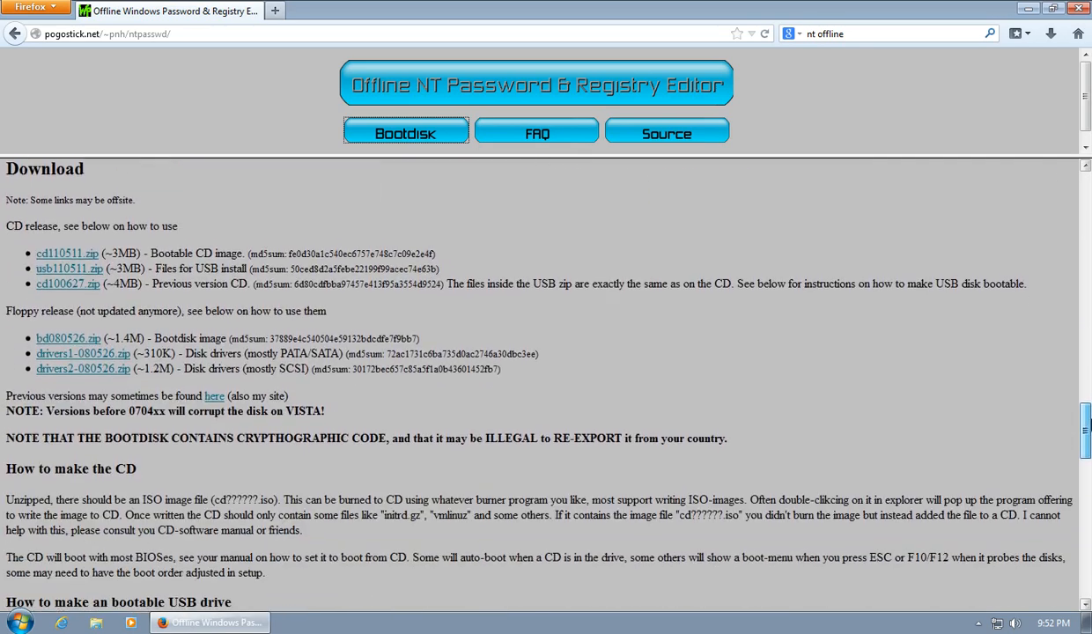
scroll("up", 3)
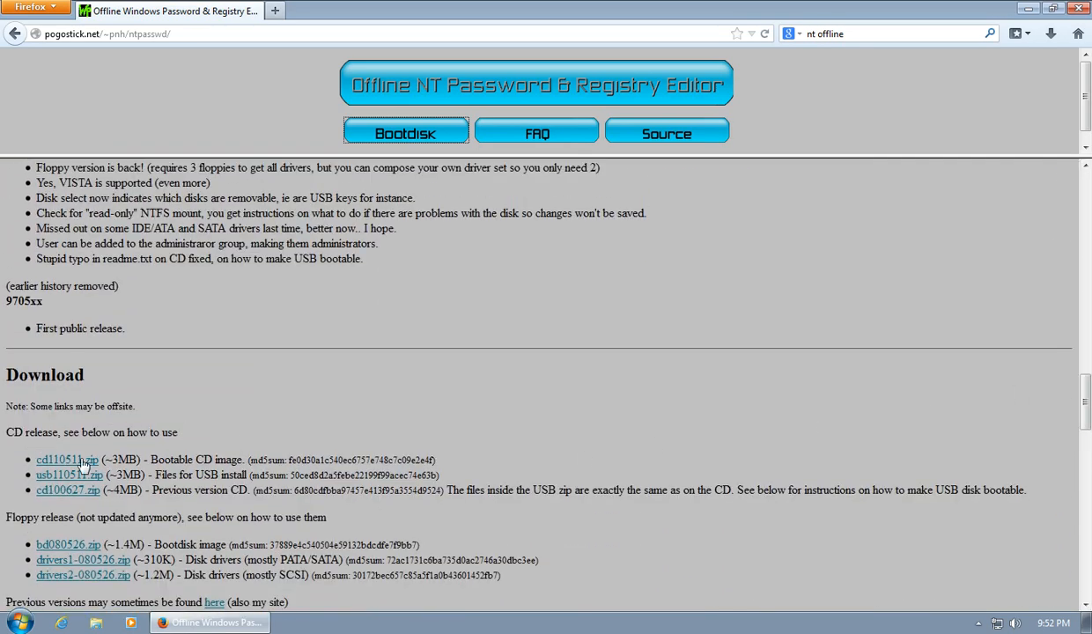
left_click(66, 459)
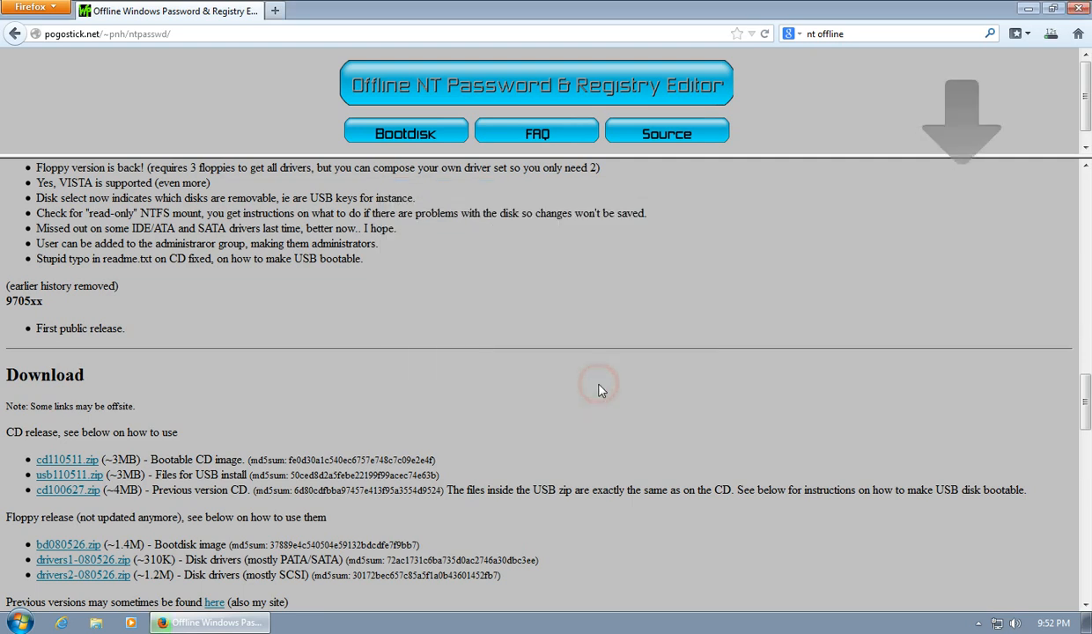
left_click(1049, 33)
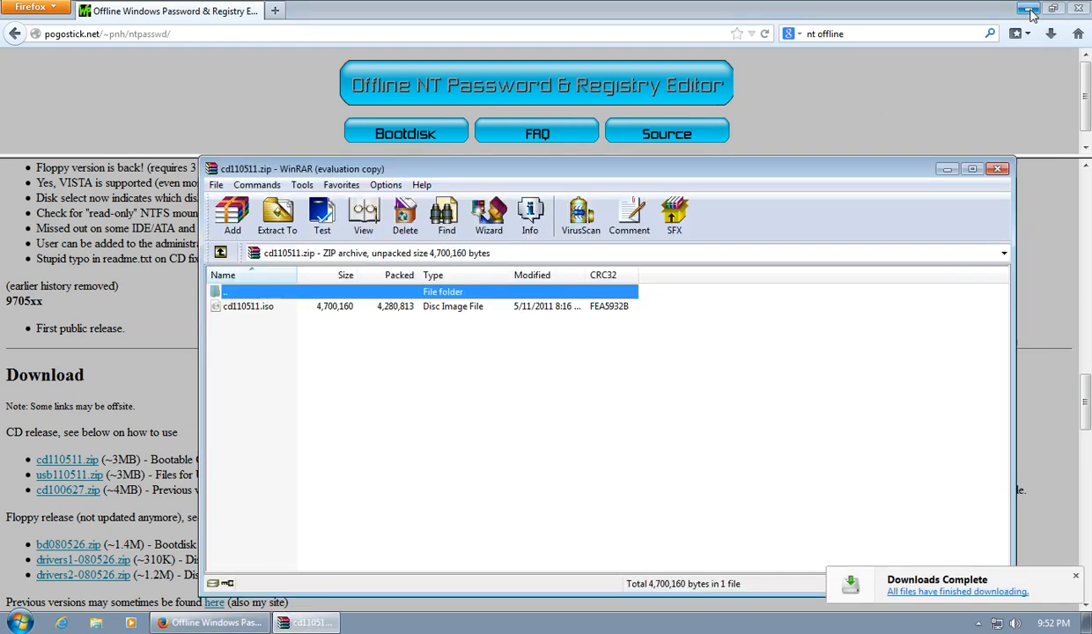
Dismiss the WinRAR reminder, drag cd110511.iso onto the desktop, and close WinRAR
left_click(1030, 10)
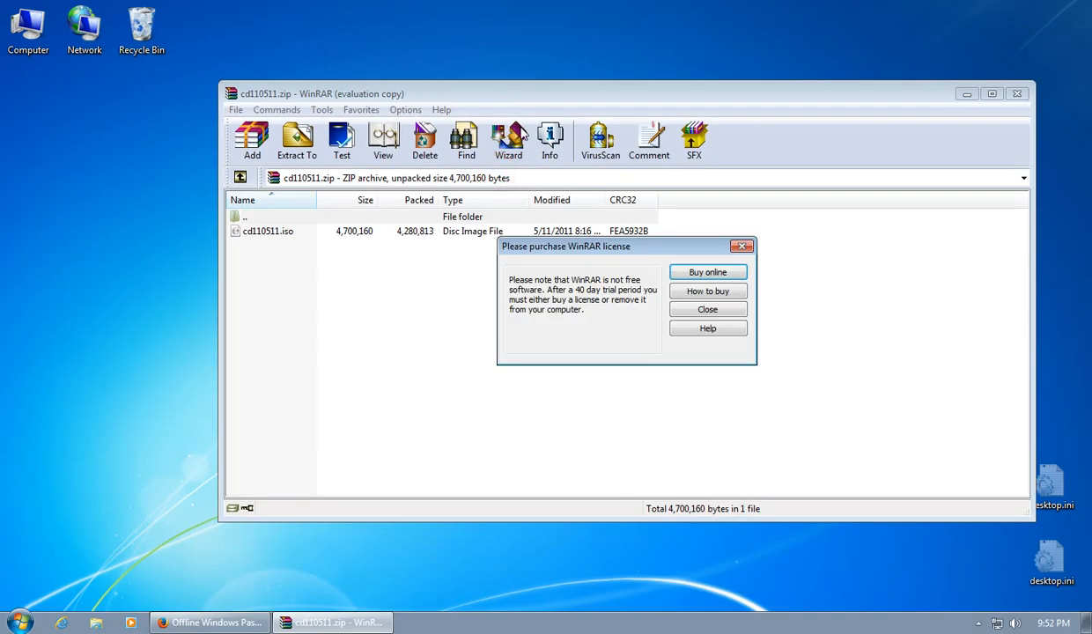
left_click(706, 309)
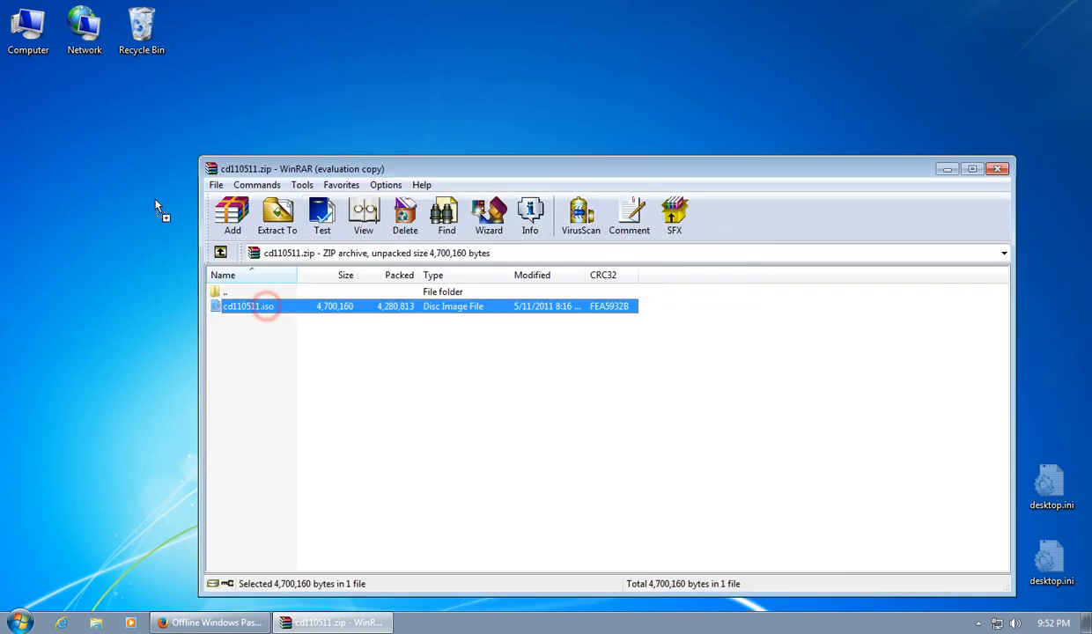
left_click_drag(248, 305, 100, 176)
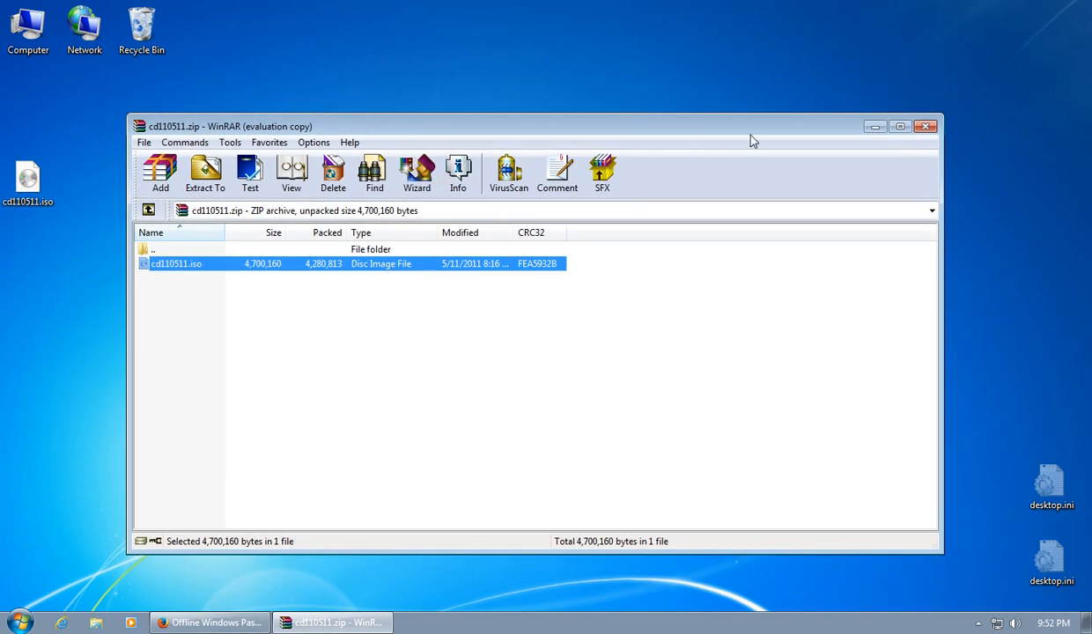
left_click(925, 126)
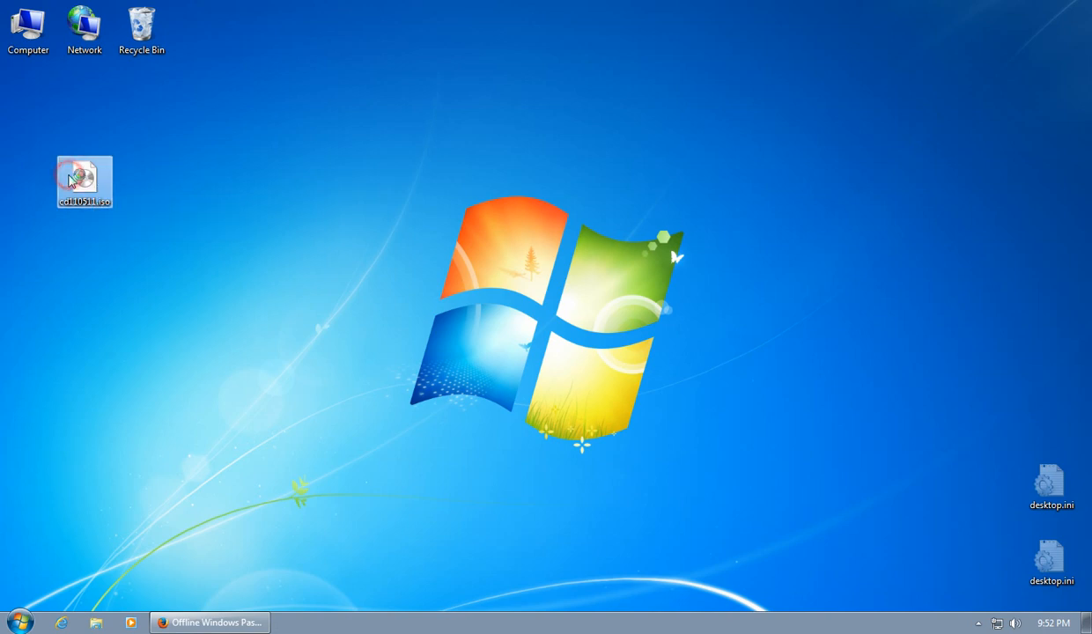
double_click(85, 182)
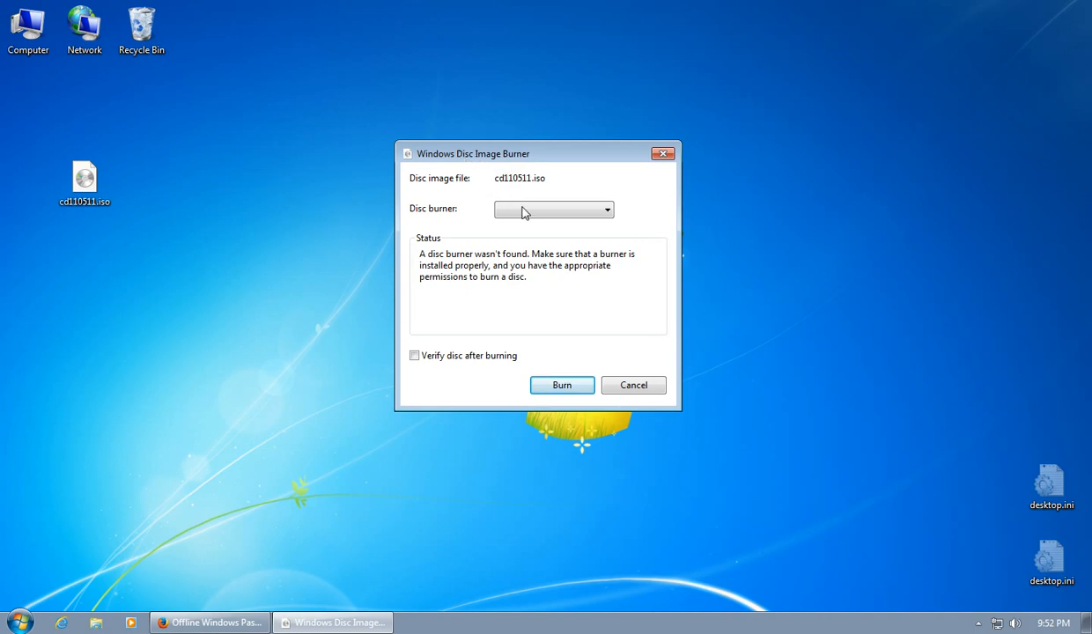
mouse_move(586, 181)
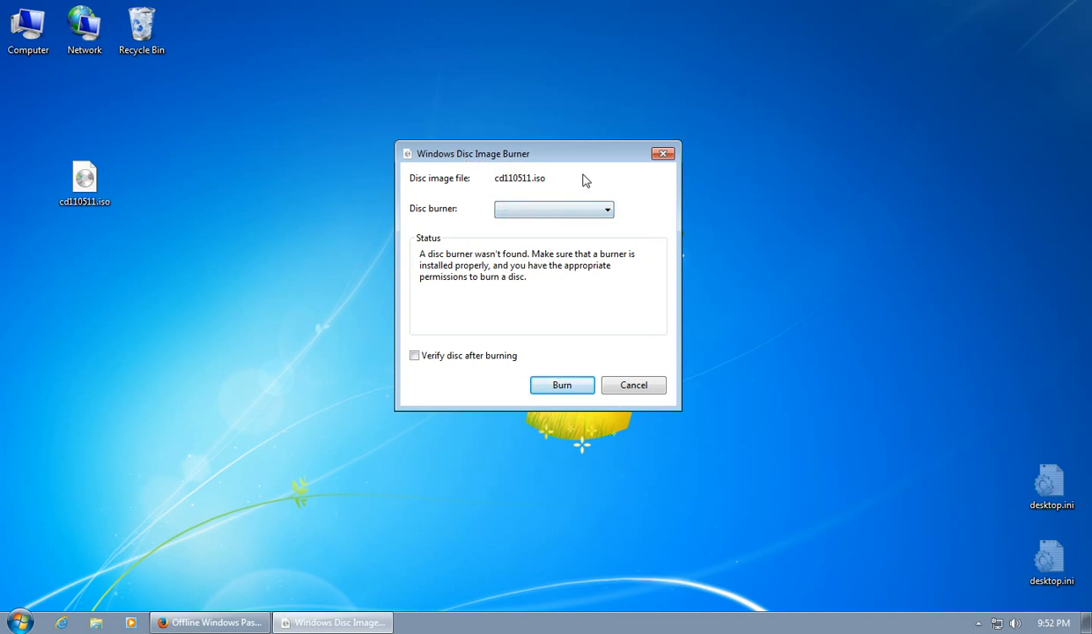
mouse_move(663, 153)
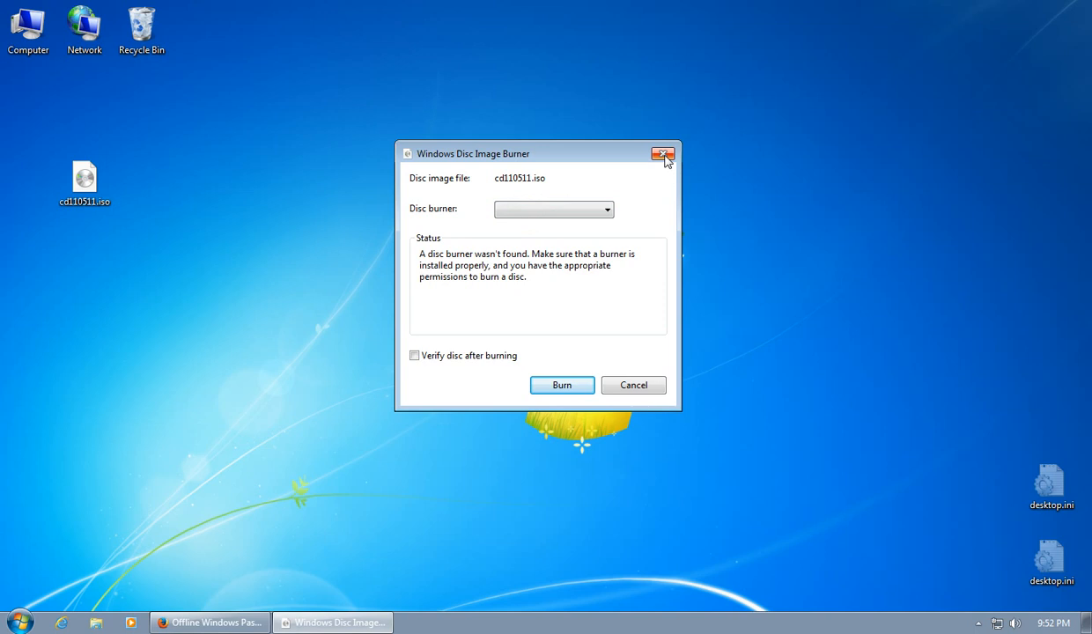
left_click(662, 153)
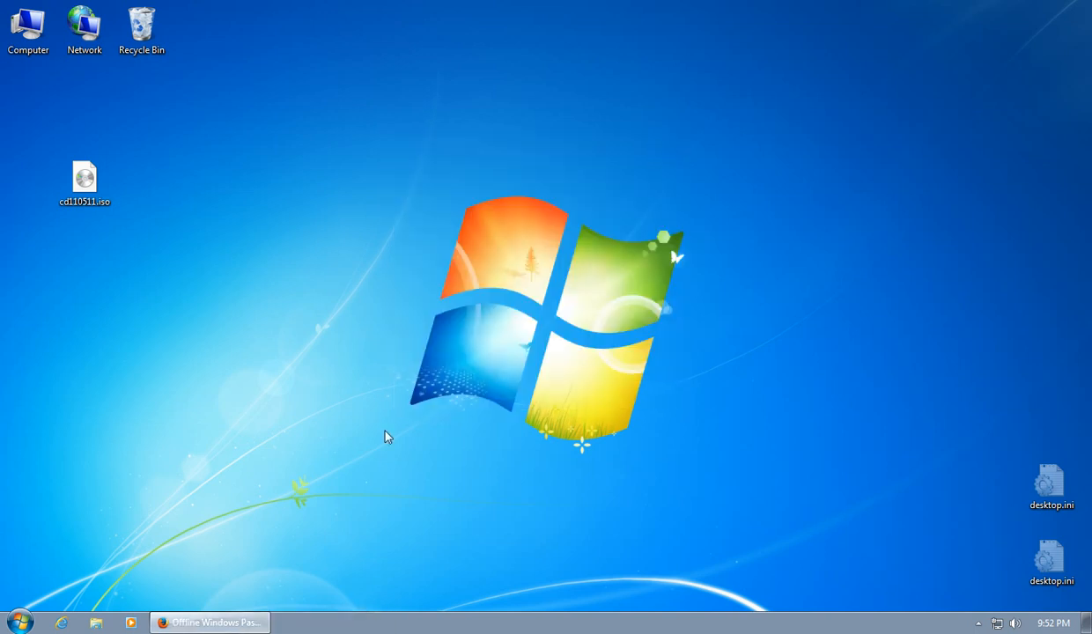
Load imgburn.com in Firefox and go to its download page
left_click(208, 622)
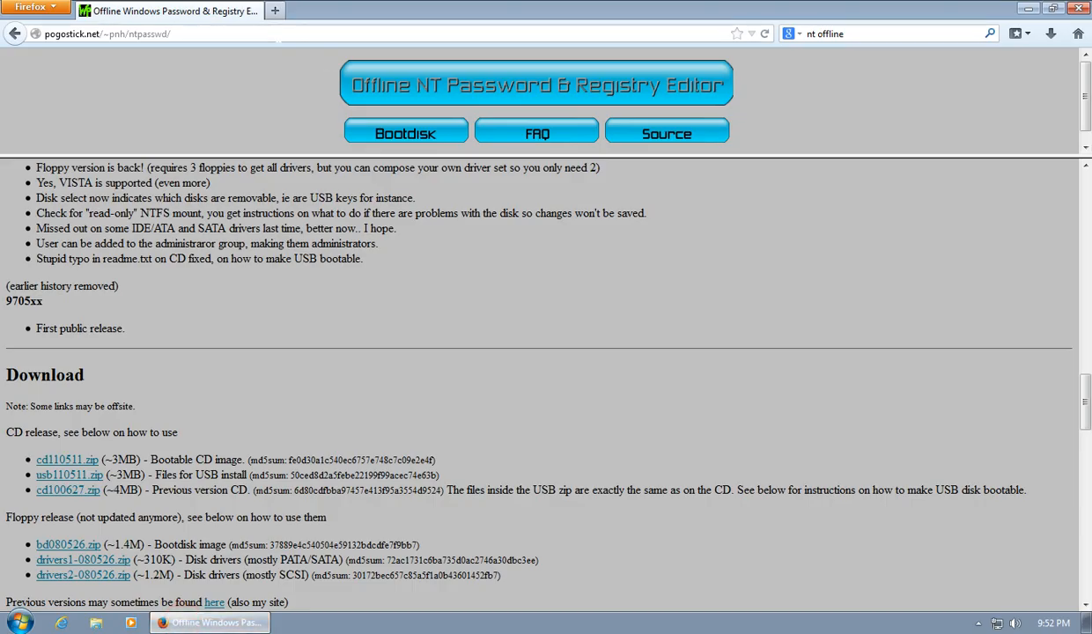
left_click(106, 33)
type("imgburn.")
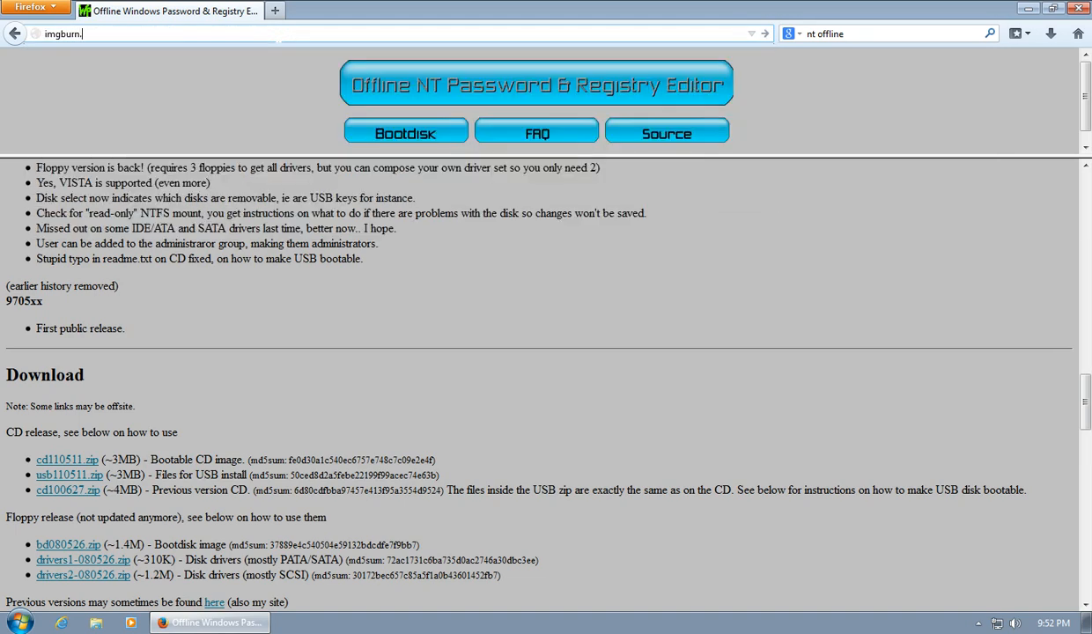
type("com")
key("Return")
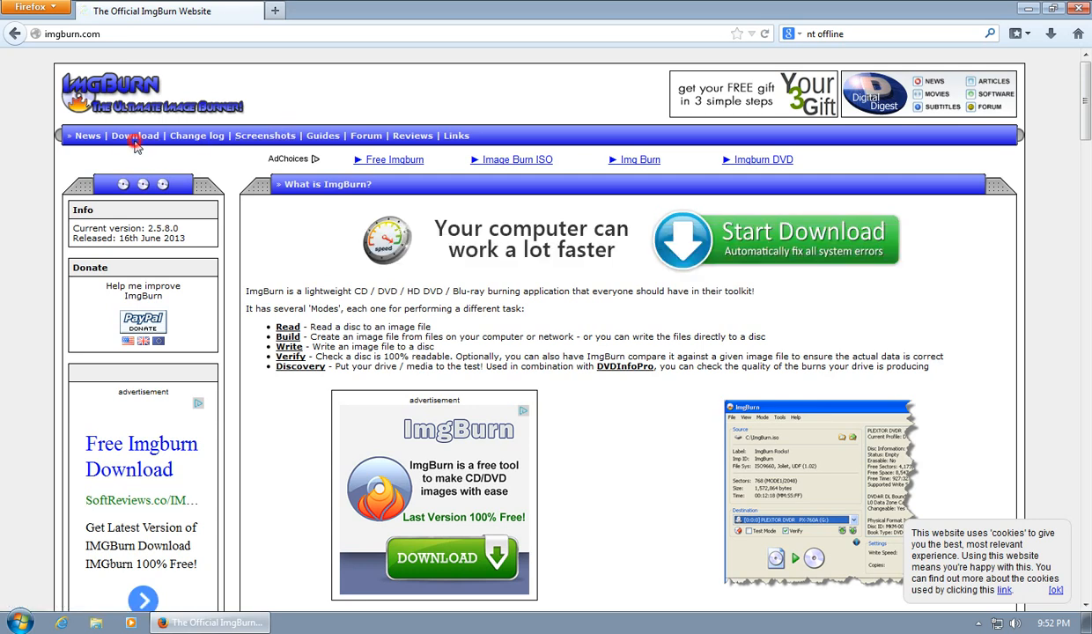
left_click(135, 136)
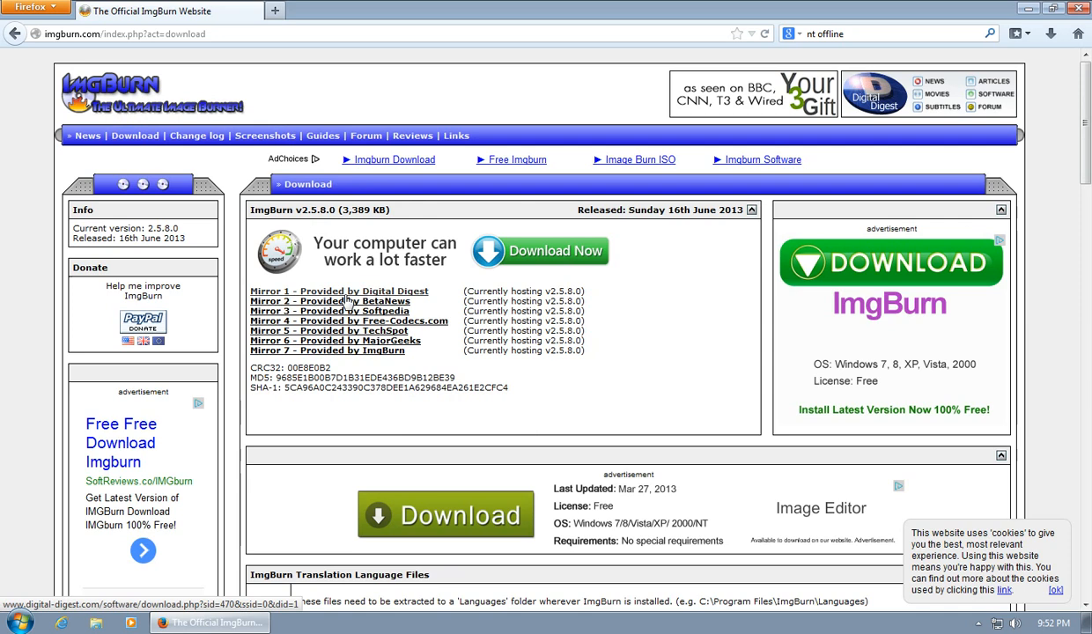
Download ImgBurn from the Mirror 2 (BetaNews) Fileforum page
left_click(328, 301)
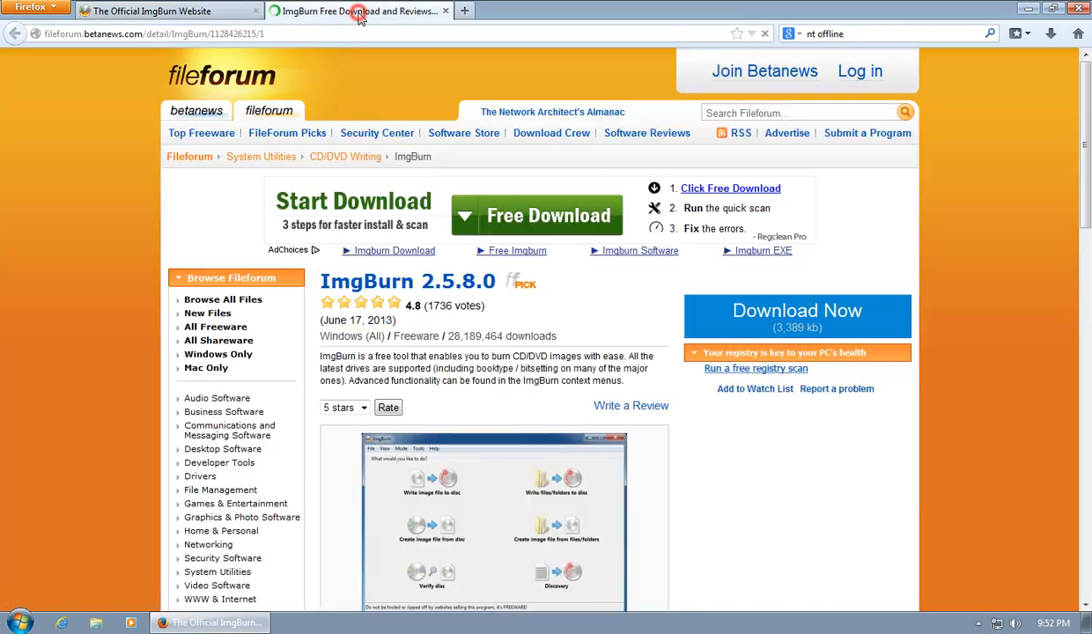
left_click(795, 315)
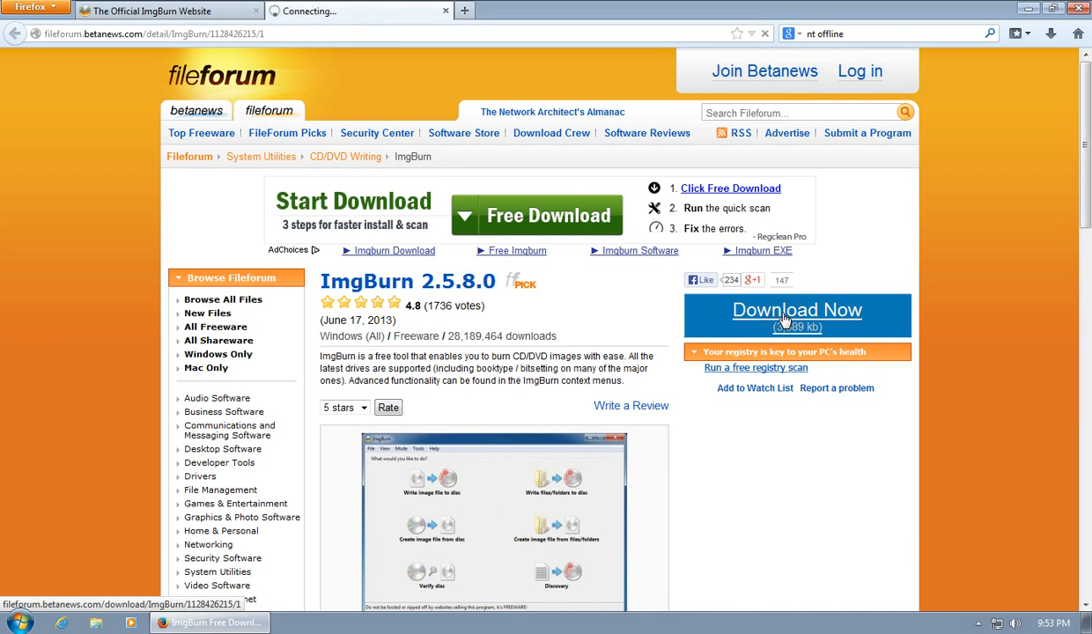
left_click(796, 309)
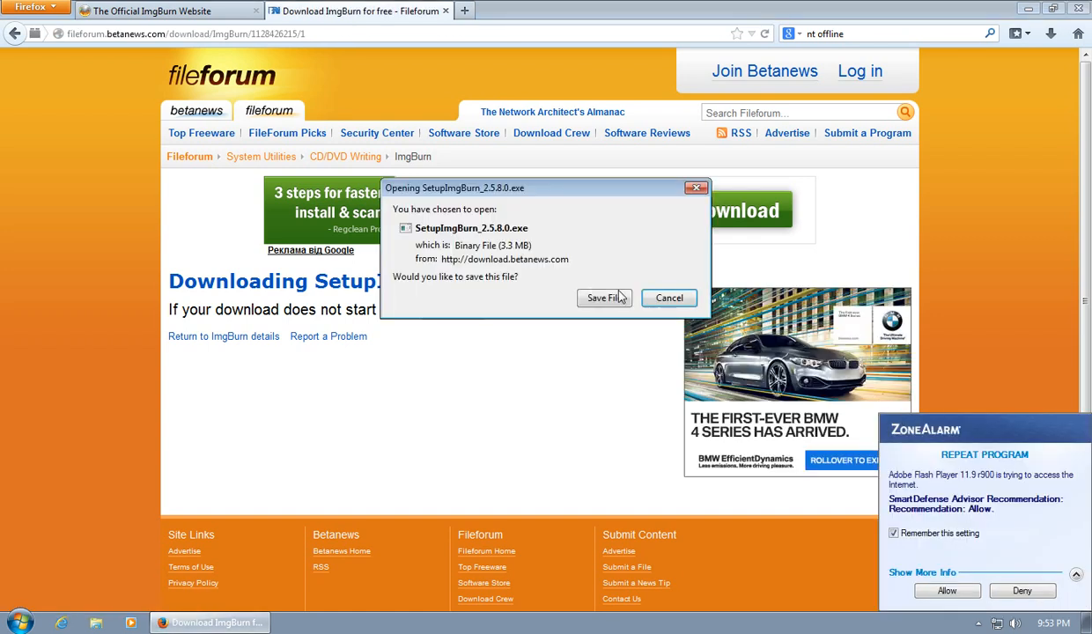
Save SetupImgBurn_2.5.8.0.exe, run it, and allow it in the ZoneAlarm alert
left_click(602, 298)
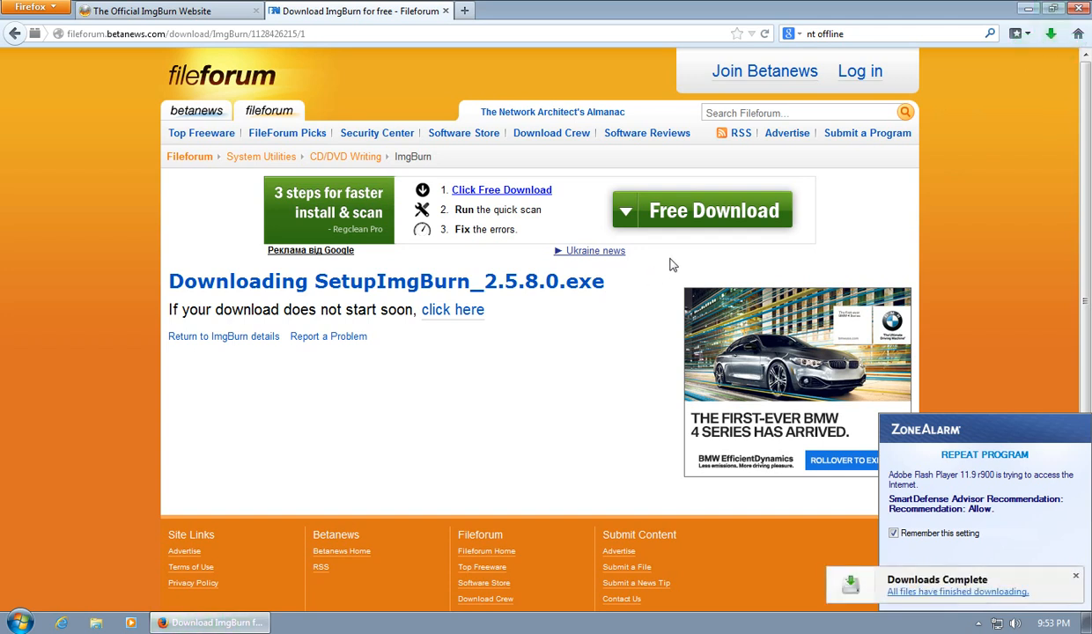
mouse_move(606, 288)
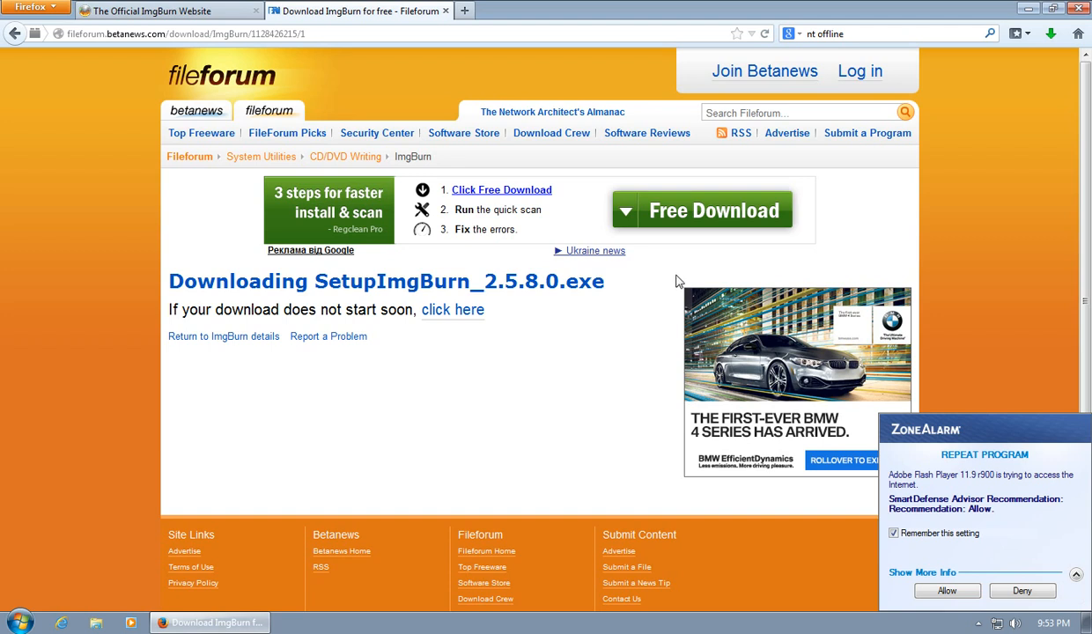
left_click(946, 591)
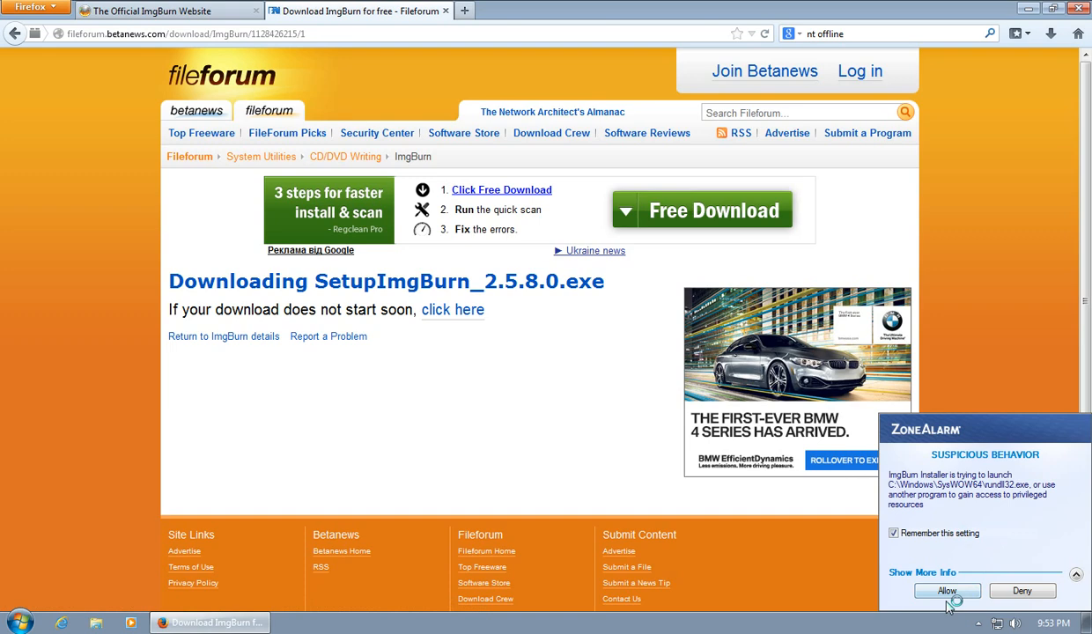
left_click(946, 591)
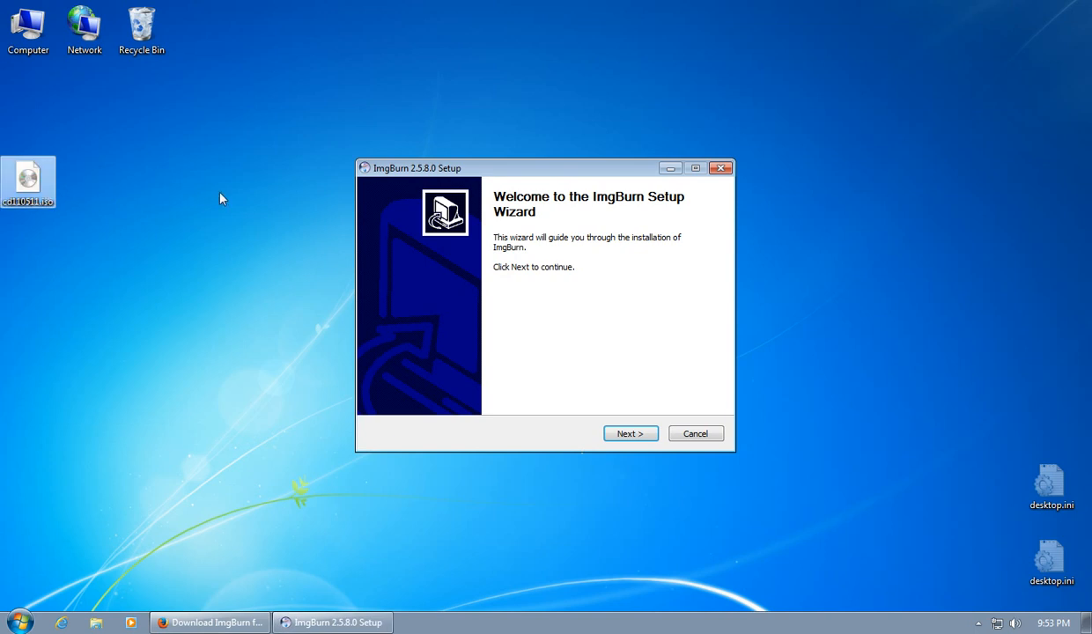
Accept the license and keep the default components and install folder
left_click(629, 433)
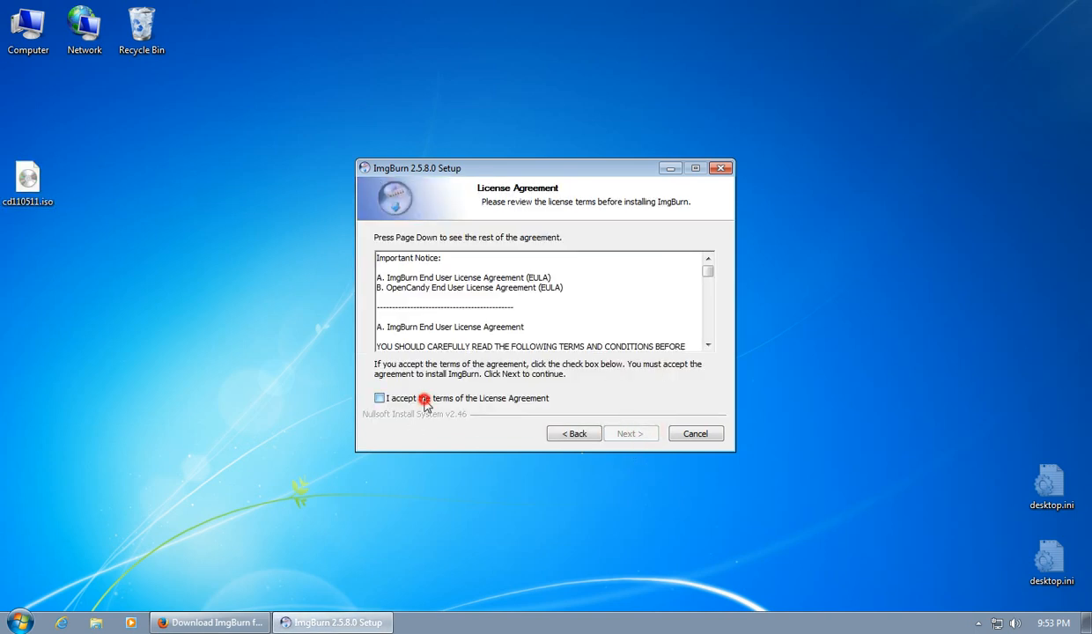
left_click(629, 432)
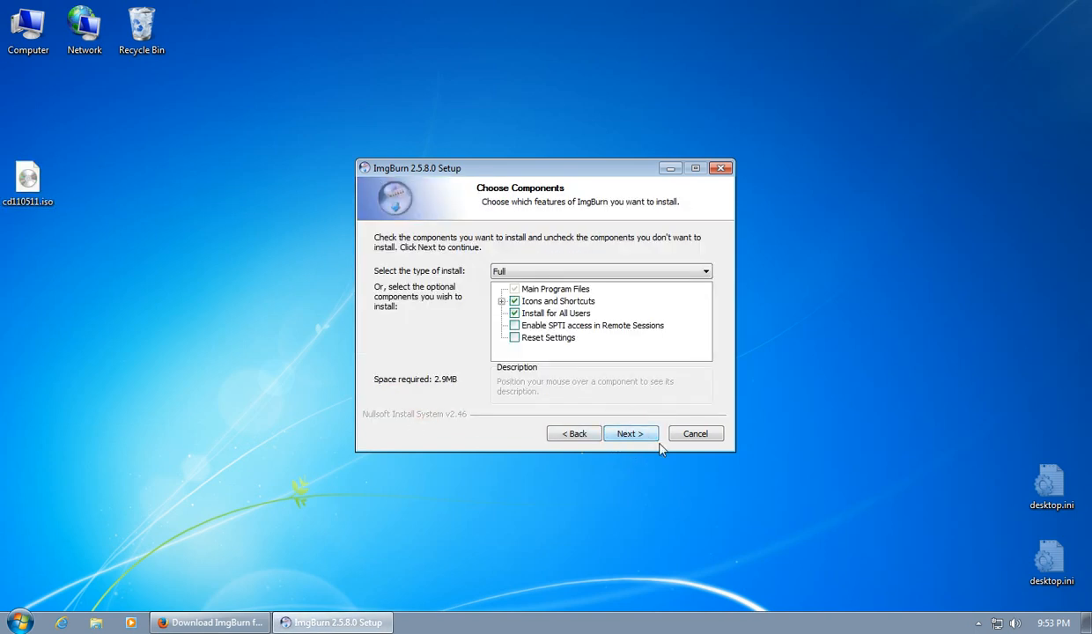
mouse_move(647, 283)
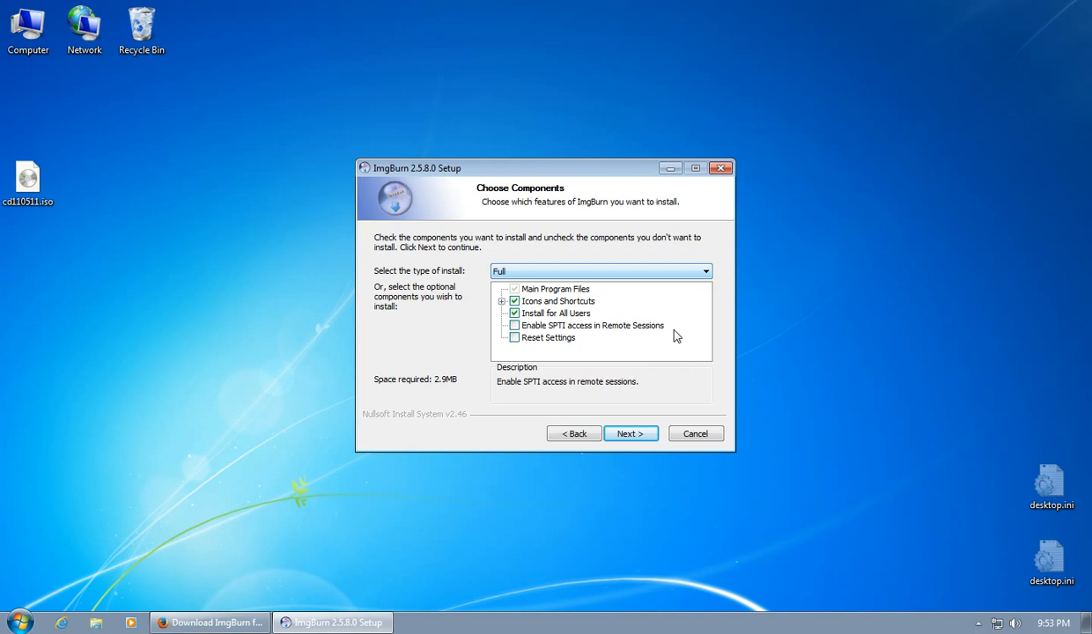
left_click(501, 301)
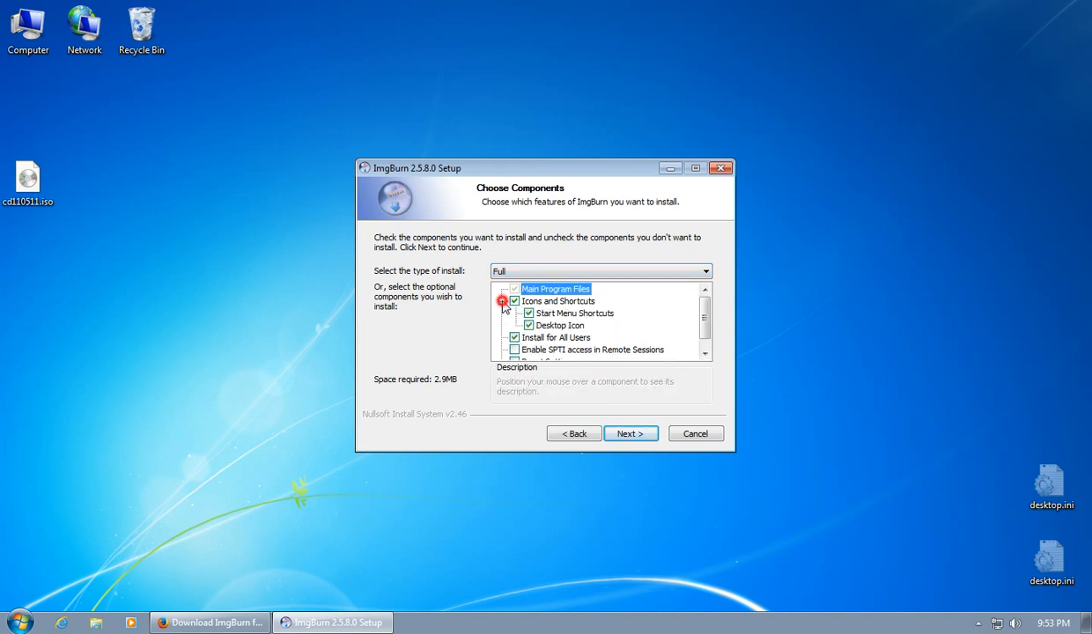
left_click(630, 433)
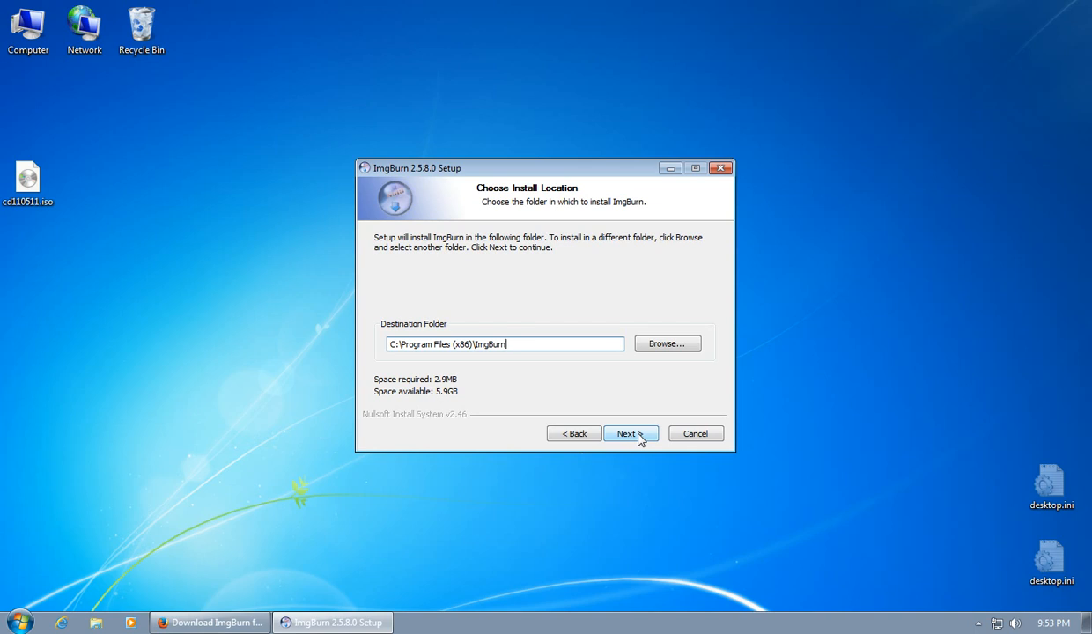
left_click(632, 433)
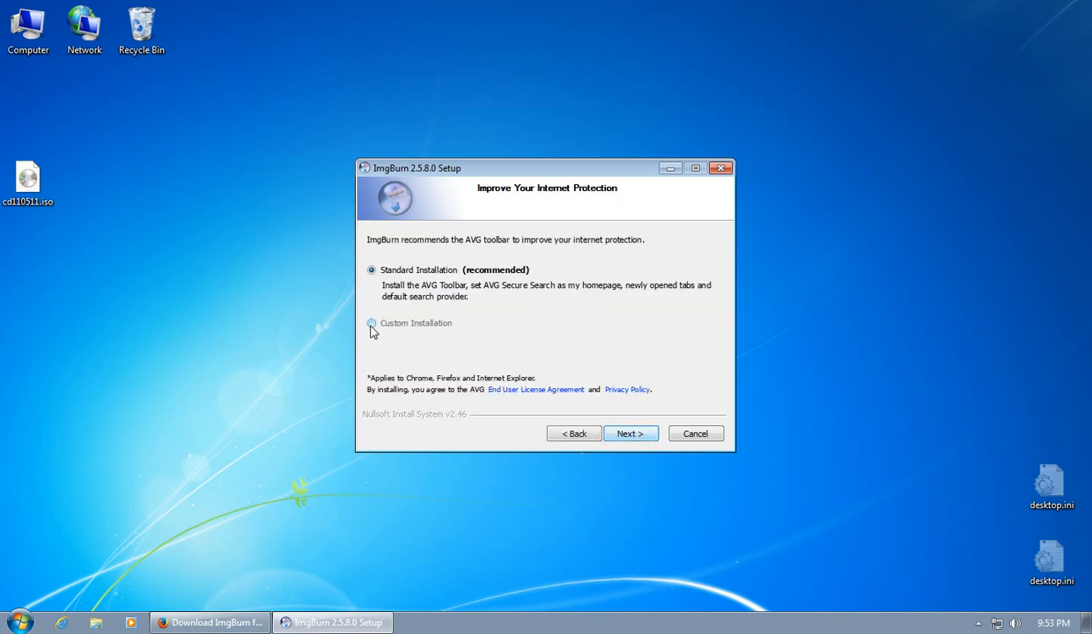
Decline the AVG and Sendori offers via custom installation and enable update checks
left_click(371, 323)
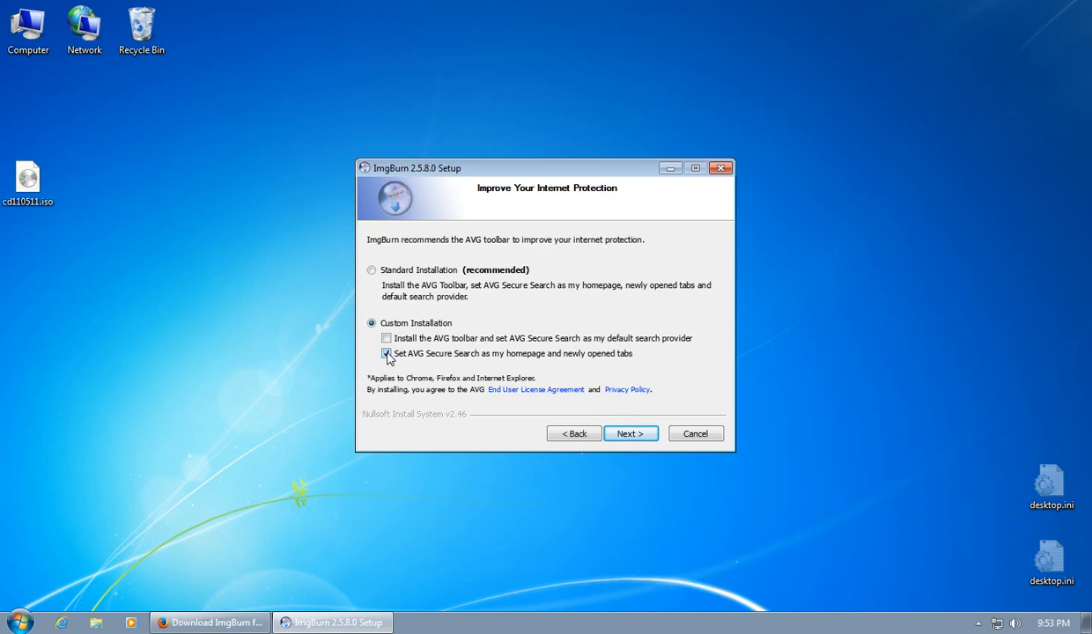
left_click(386, 353)
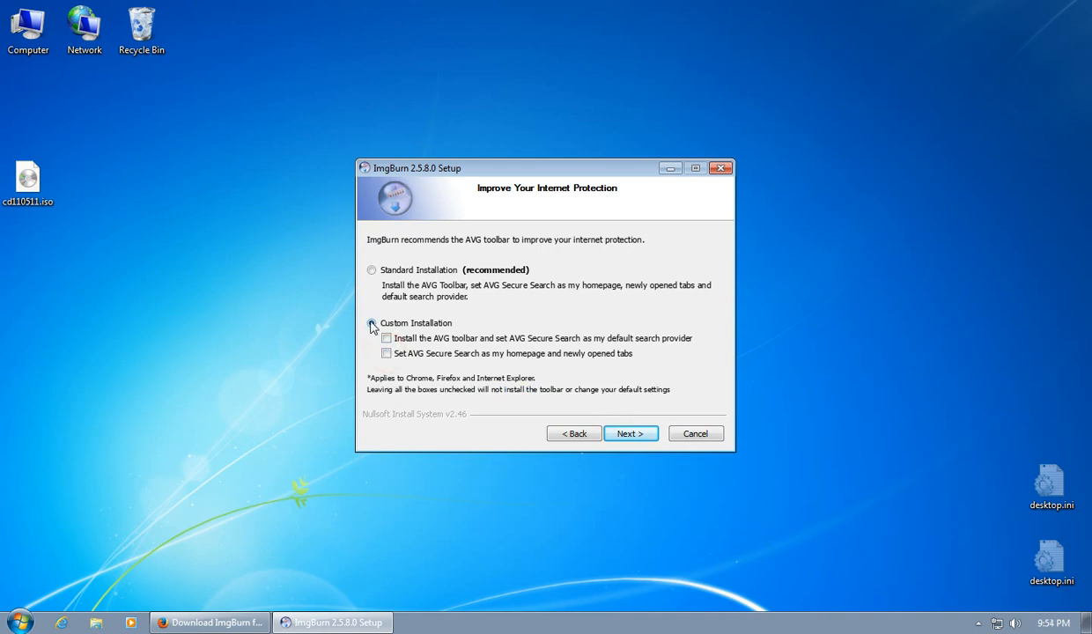
left_click(372, 322)
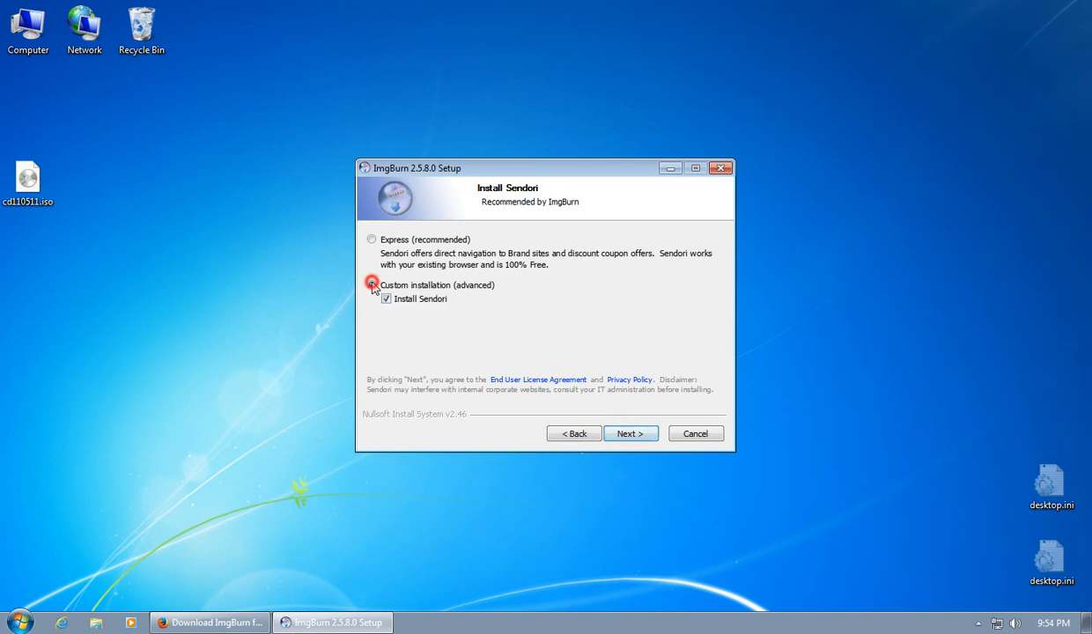
left_click(630, 433)
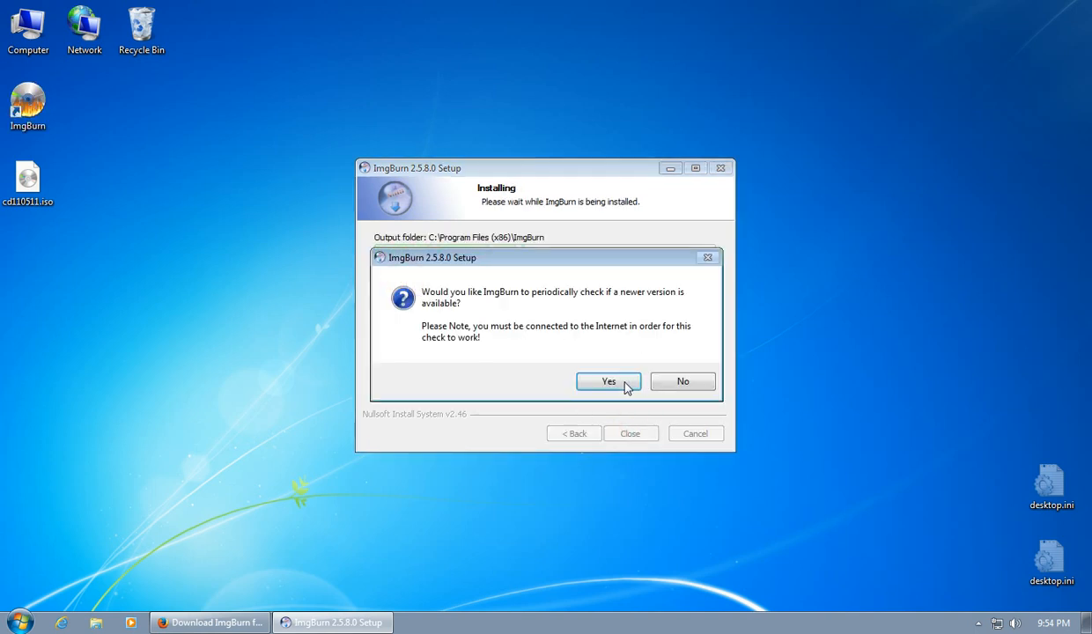
left_click(607, 381)
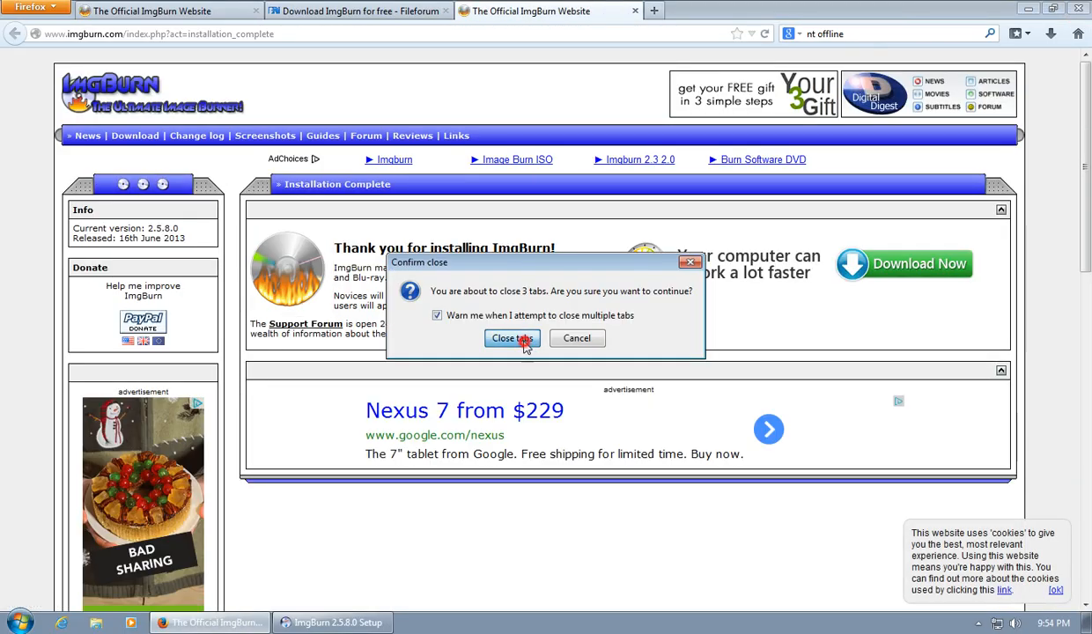
Confirm closing all Firefox tabs
left_click(512, 338)
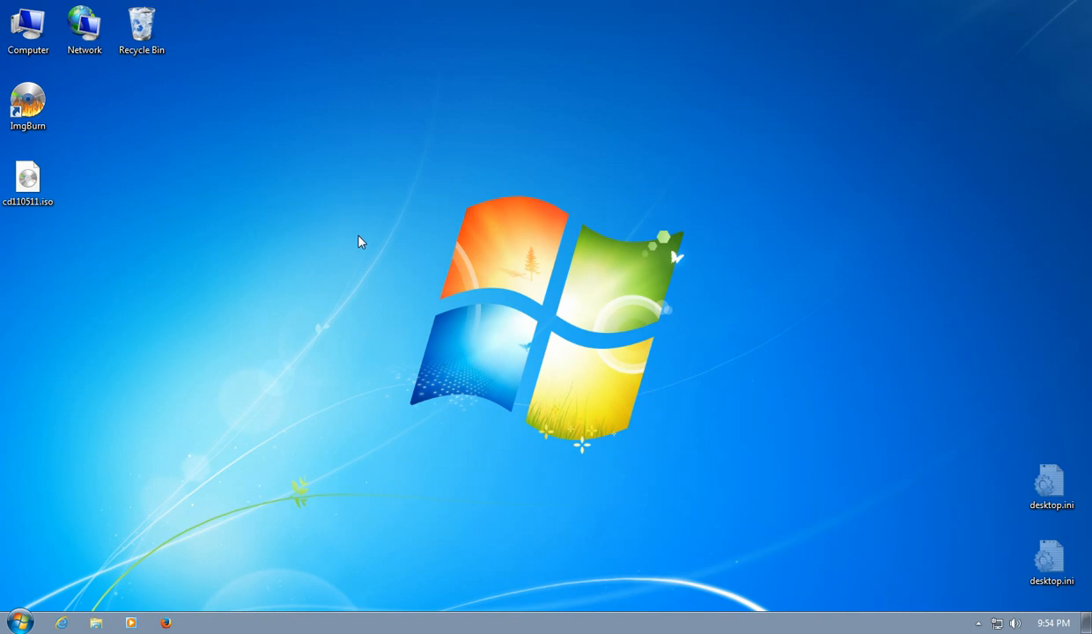
mouse_move(194, 265)
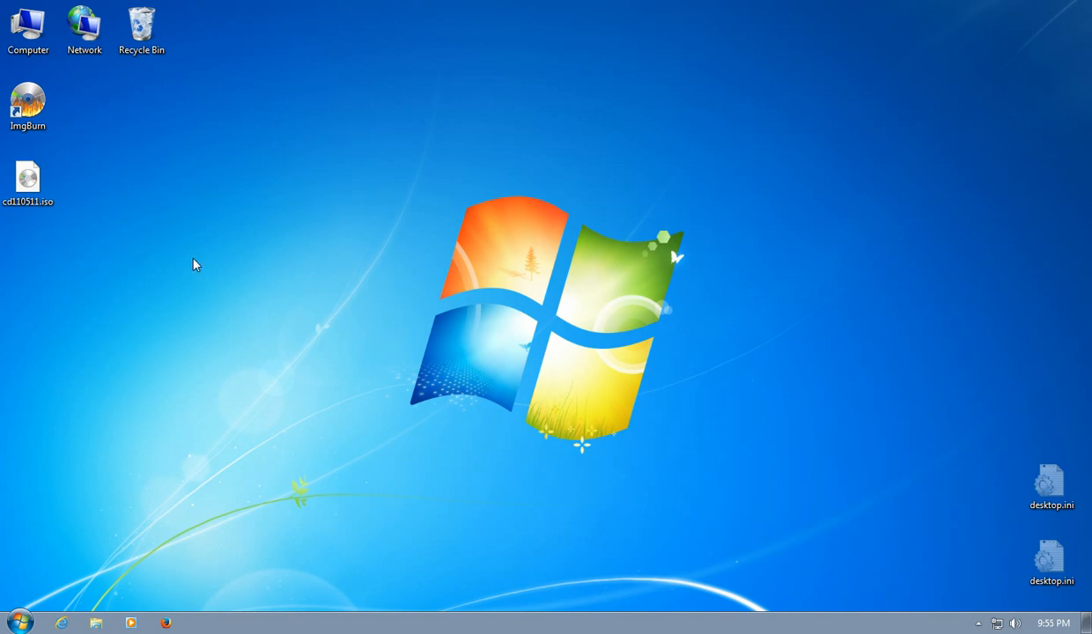
mouse_move(183, 258)
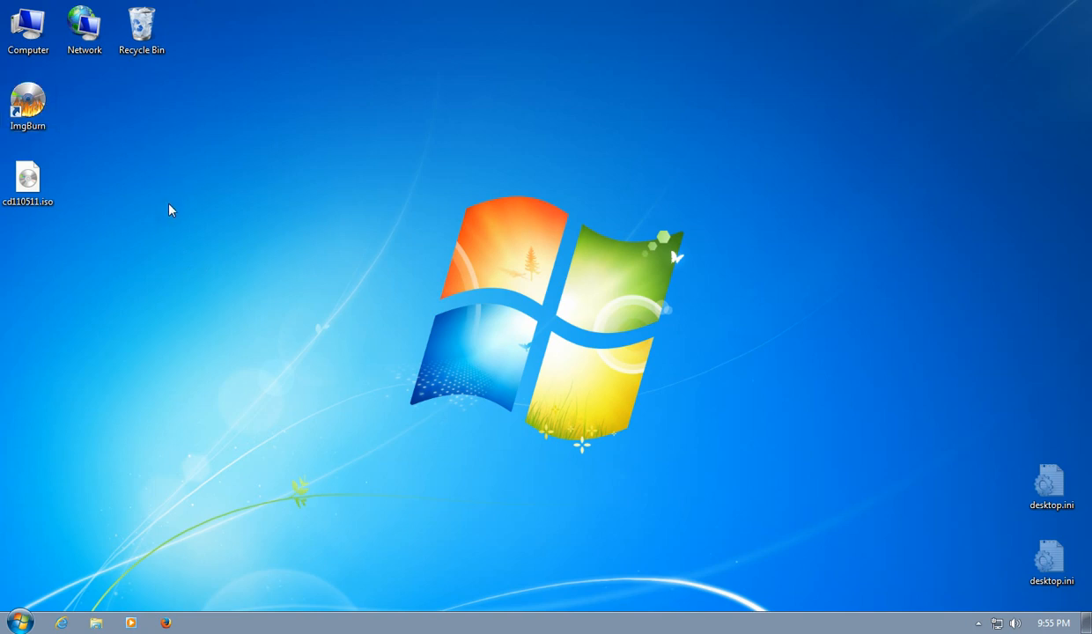
Set cd110511.iso to always open with ImgBurn and open it
right_click(28, 176)
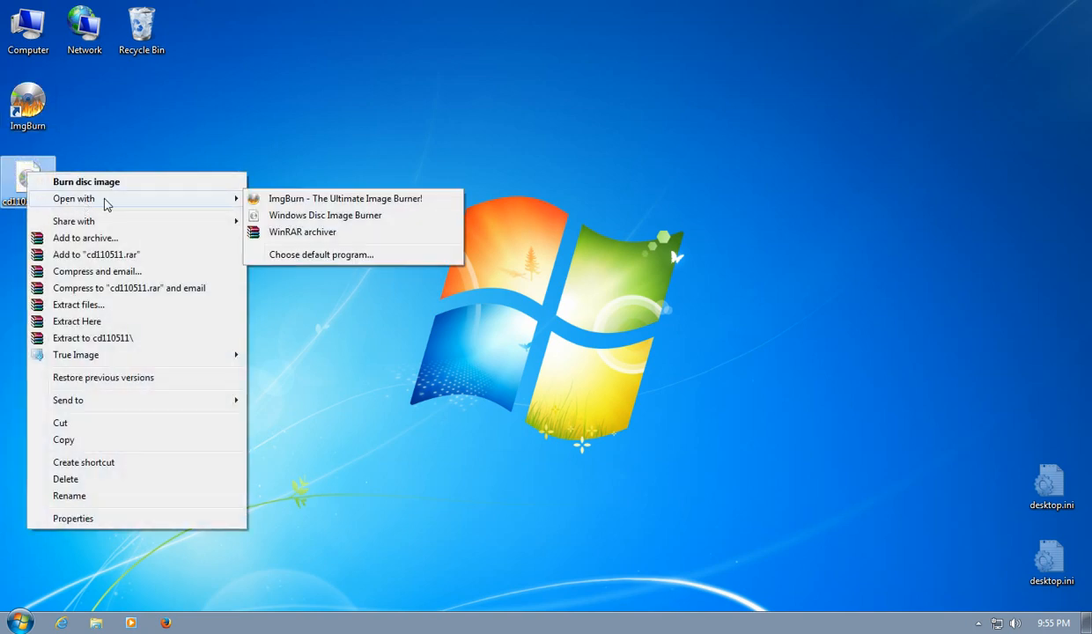
mouse_move(308, 258)
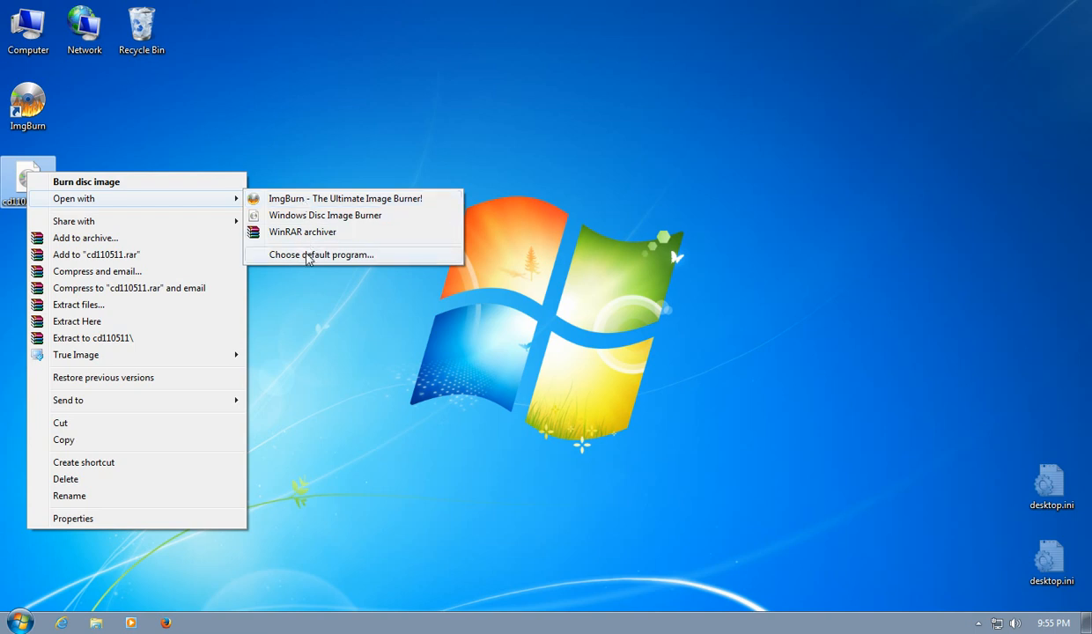
left_click(321, 254)
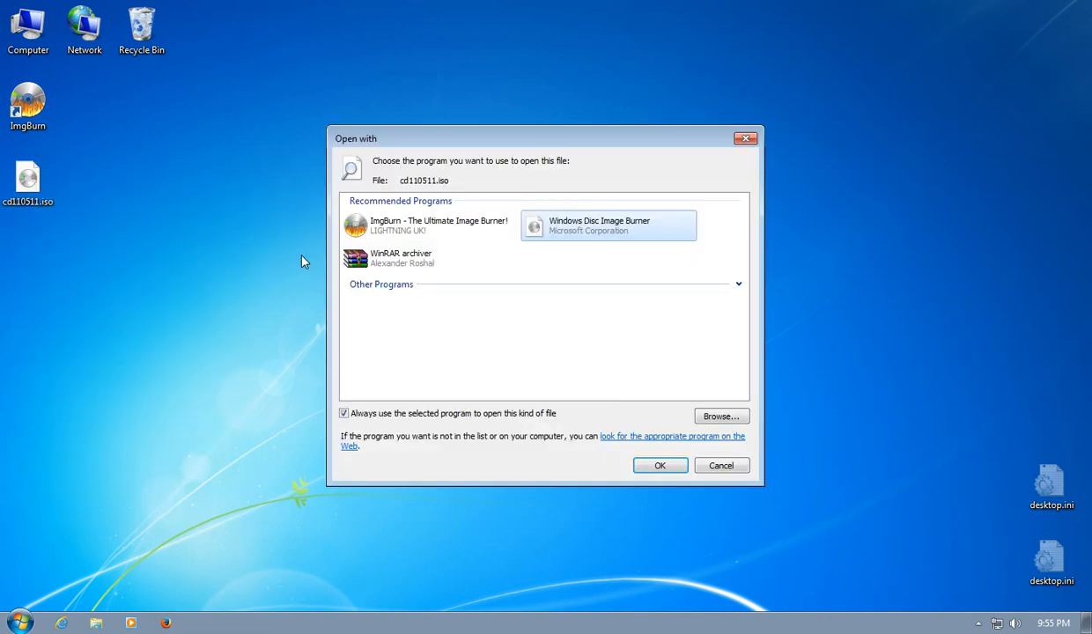
left_click(428, 226)
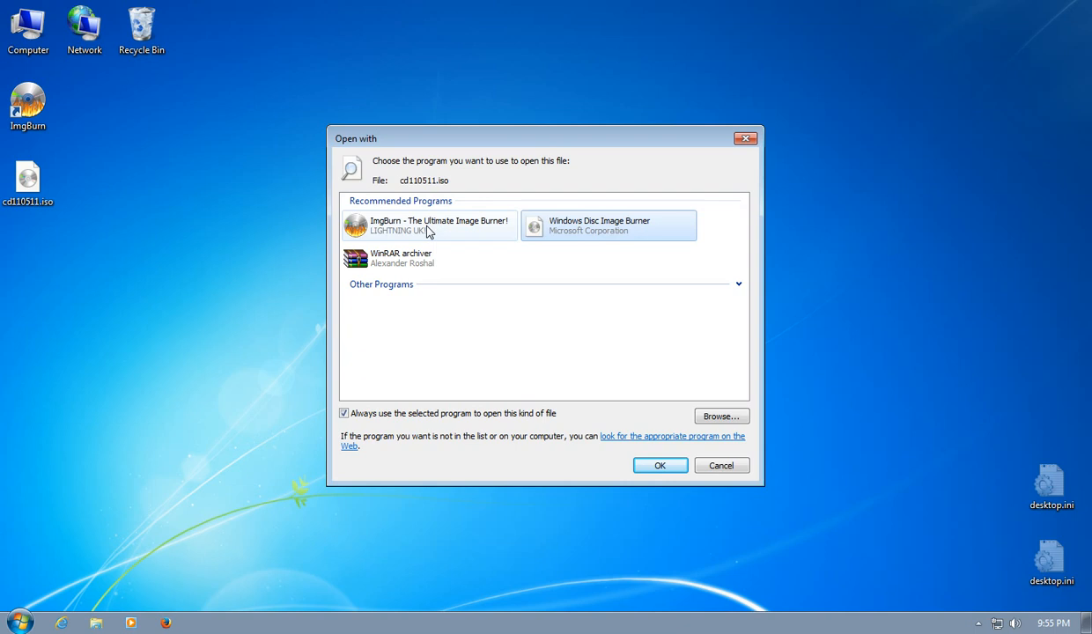
left_click(430, 225)
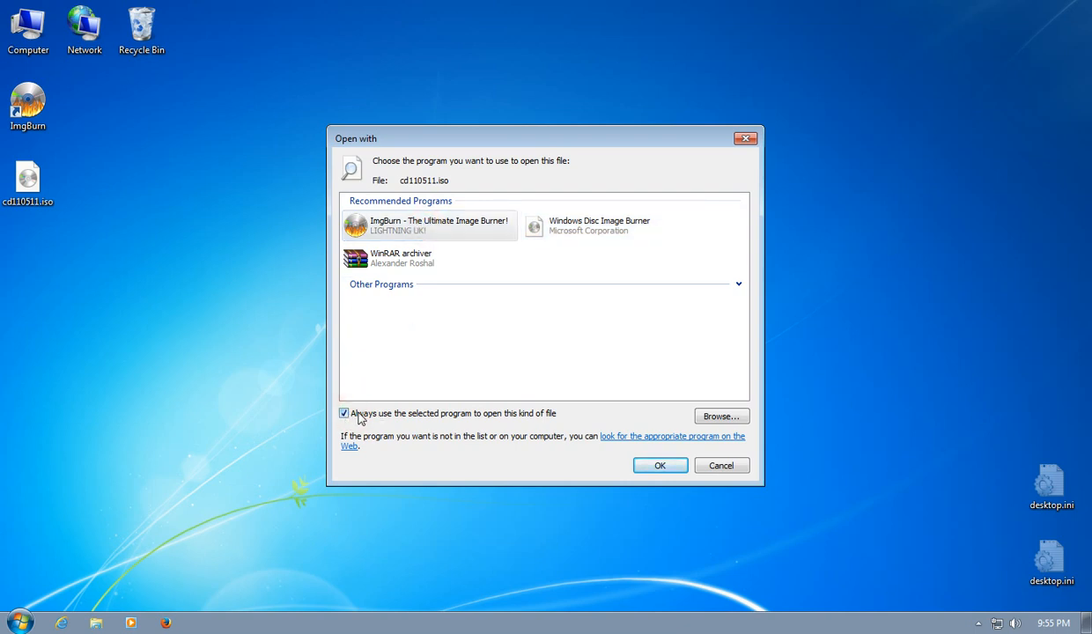
left_click(659, 465)
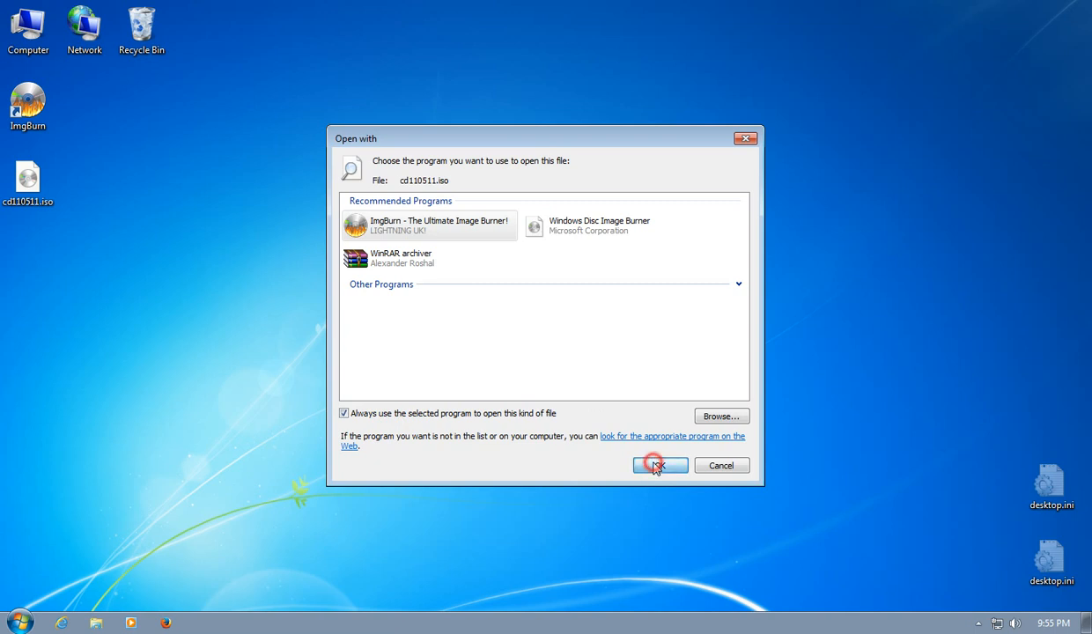
left_click(660, 465)
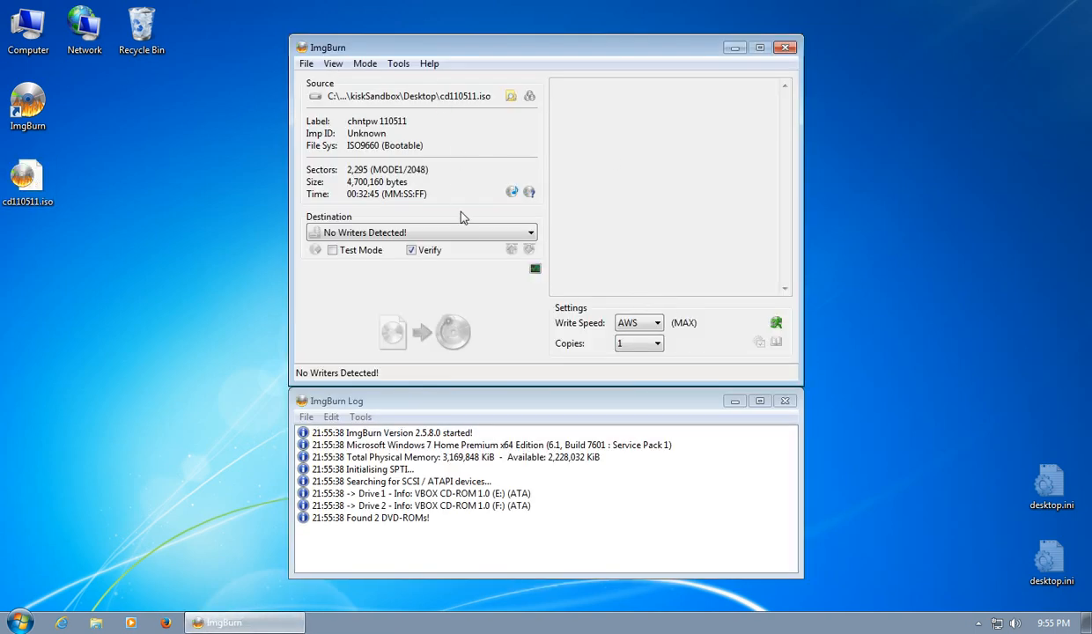
mouse_move(517, 244)
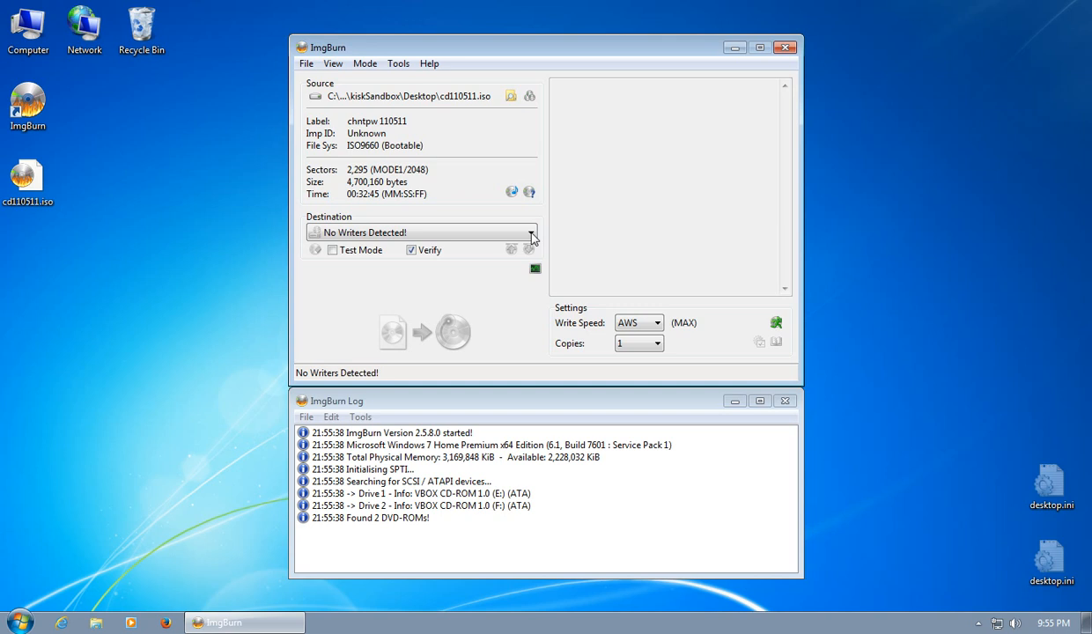
mouse_move(526, 246)
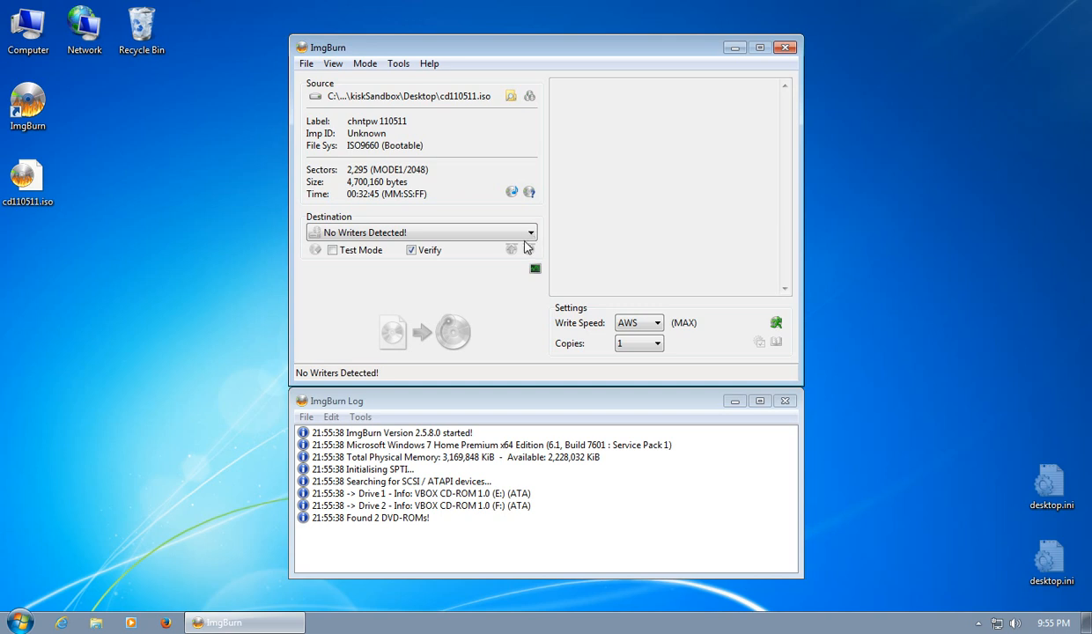
mouse_move(529, 240)
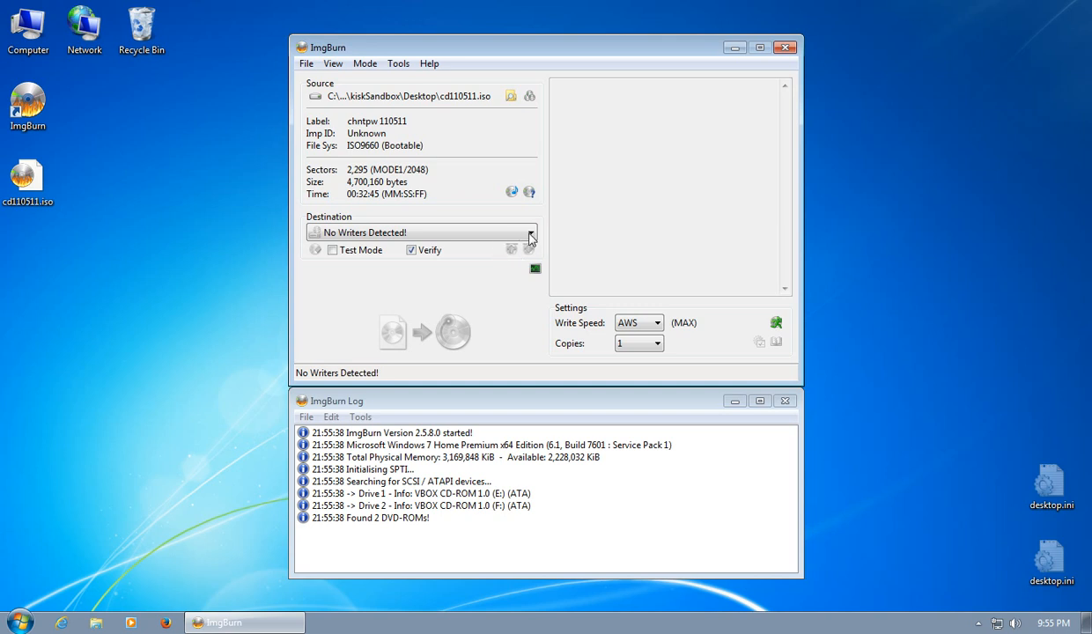
mouse_move(358, 198)
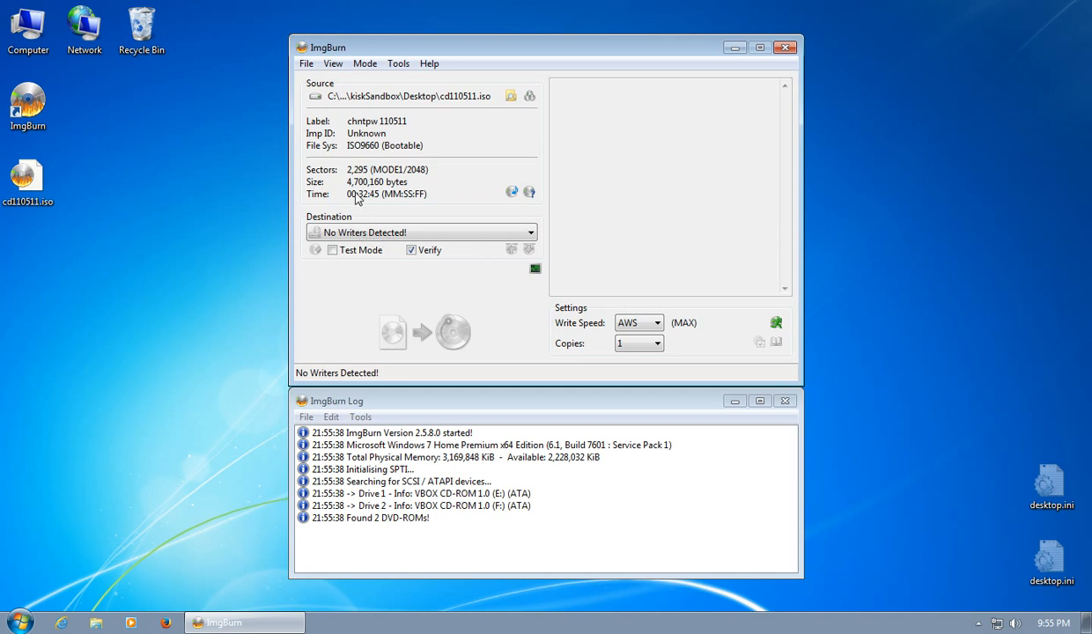
mouse_move(332, 218)
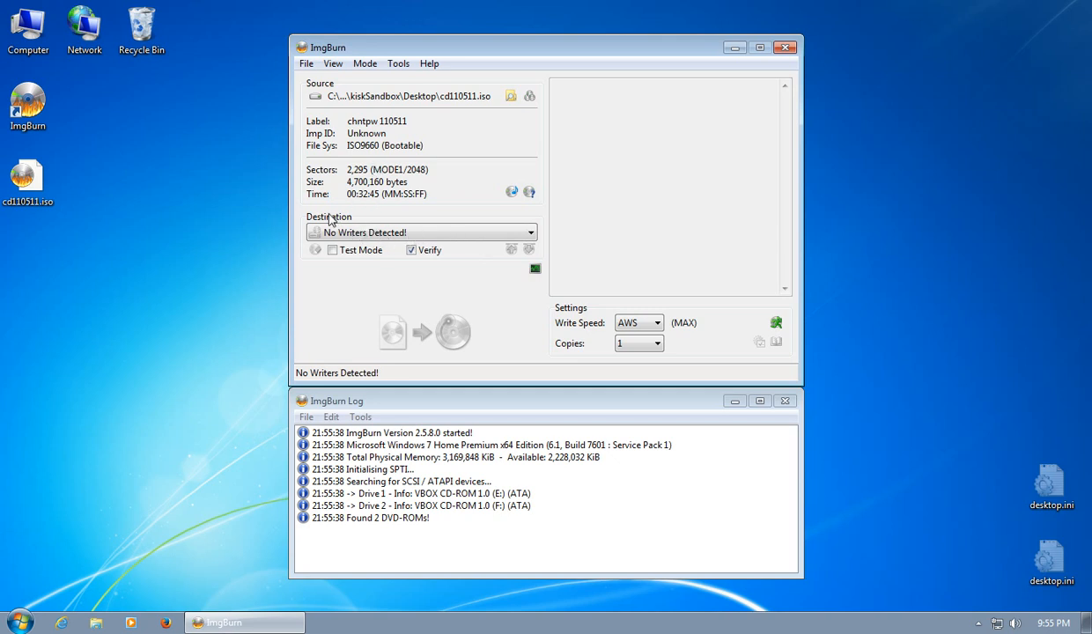
mouse_move(376, 236)
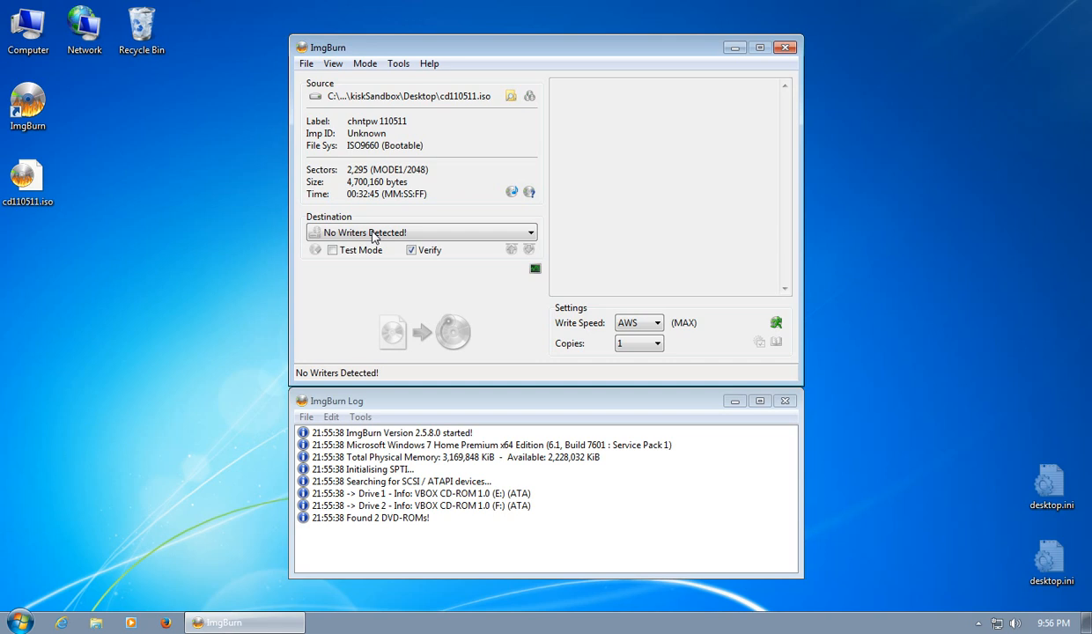
mouse_move(406, 265)
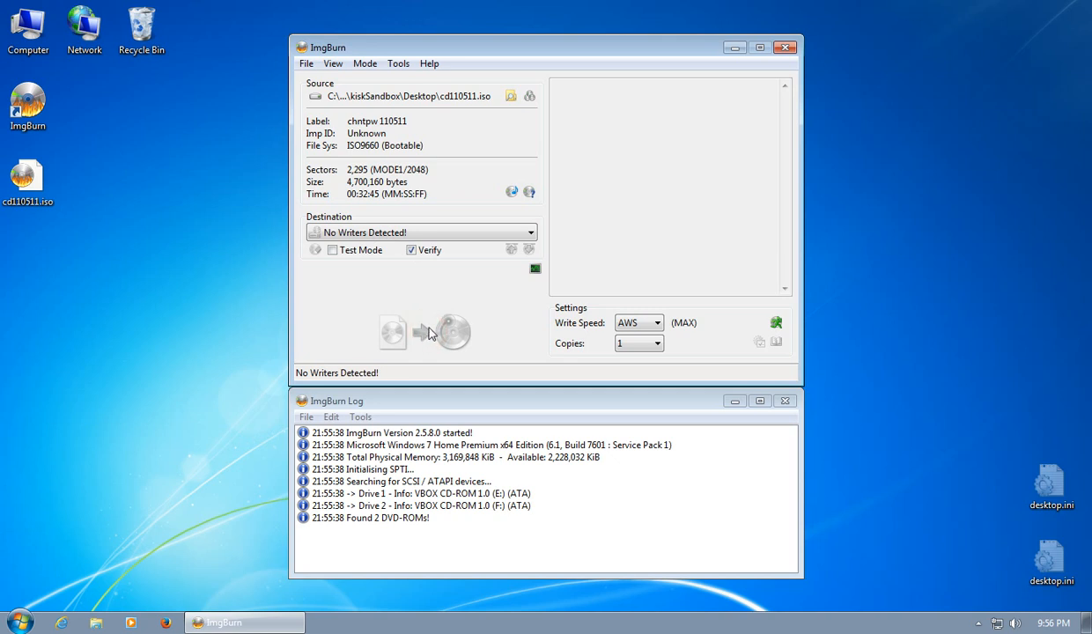
mouse_move(895, 186)
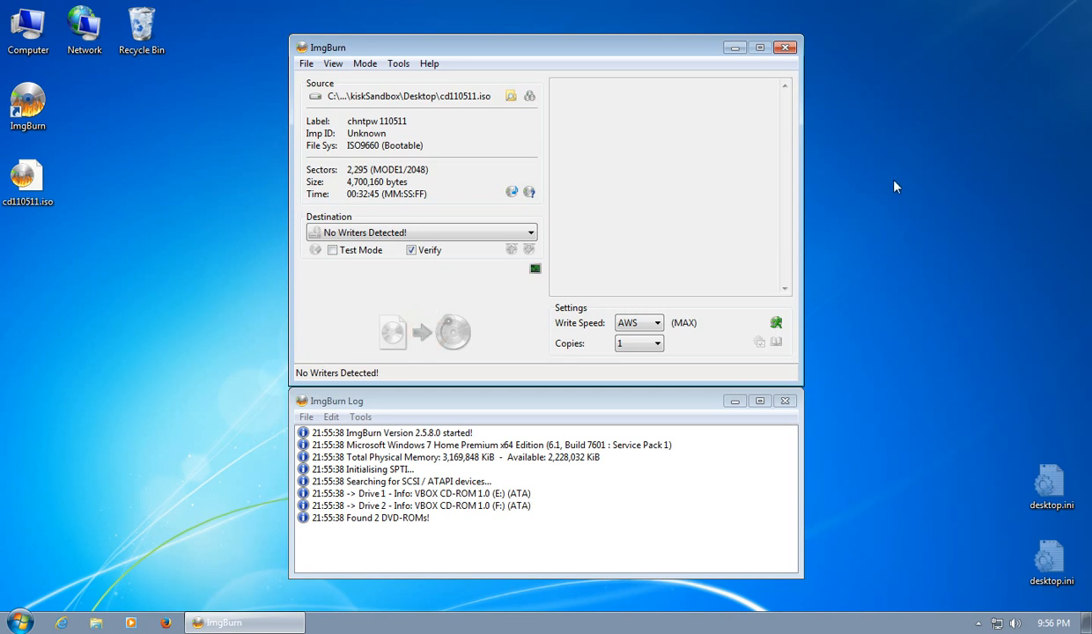
Review the cd110511.iso details in ImgBurn's write window, then close ImgBurn
left_click(28, 176)
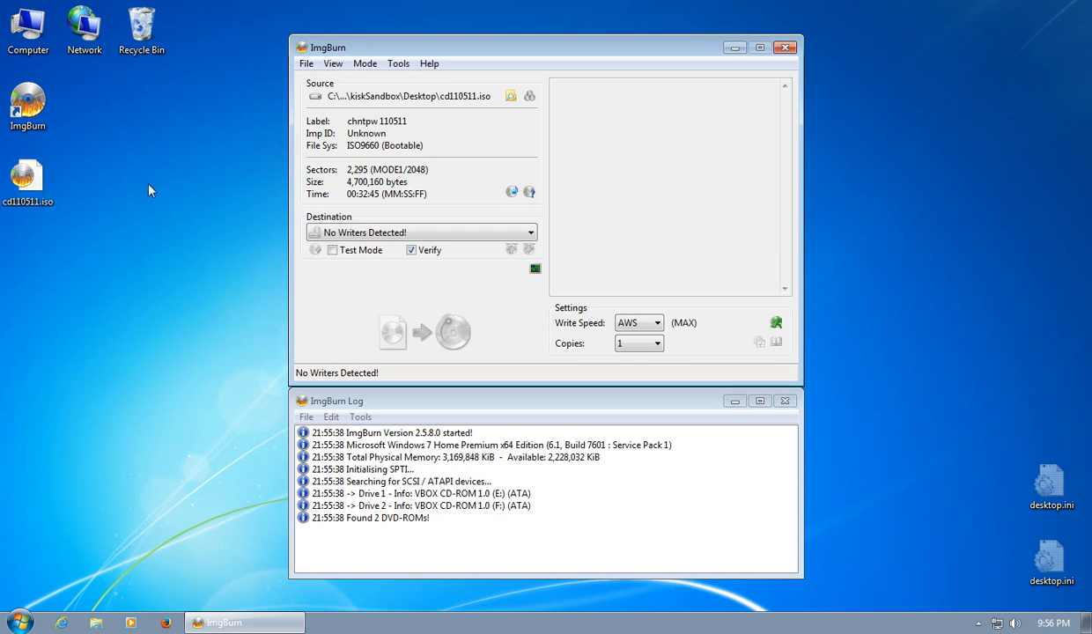
left_click(785, 46)
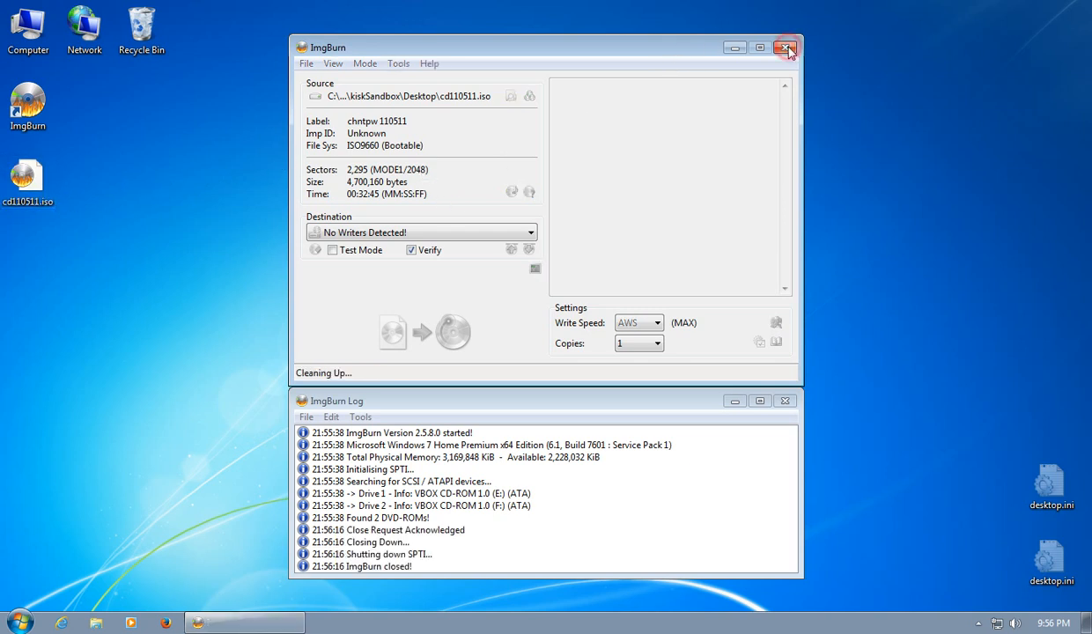
Launch Firefox, minimize it, and select cd110511.iso on the desktop
left_click(784, 48)
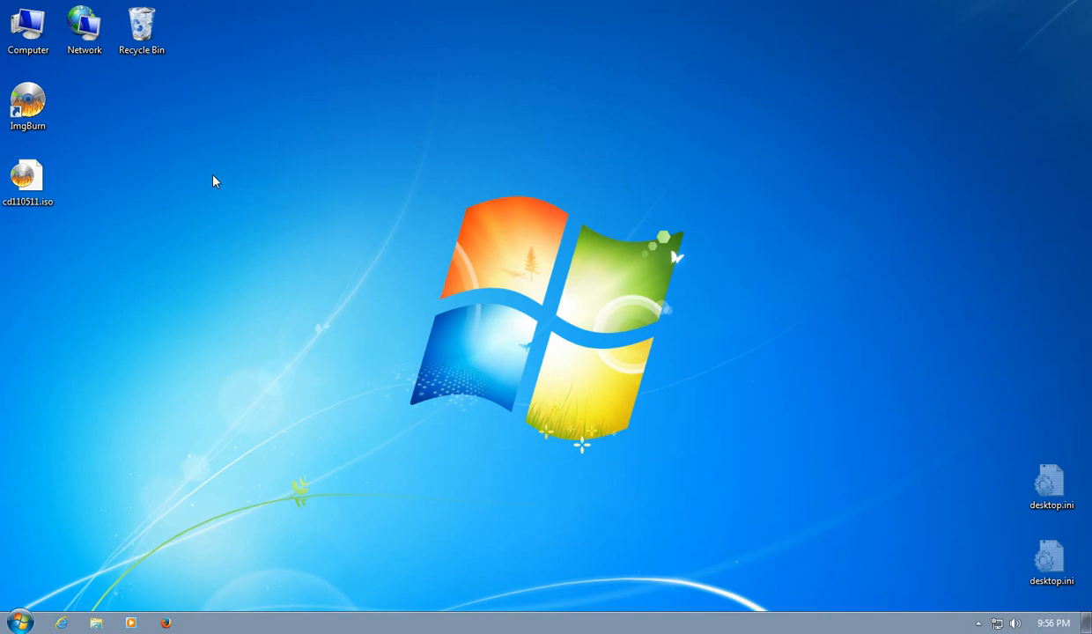
mouse_move(242, 195)
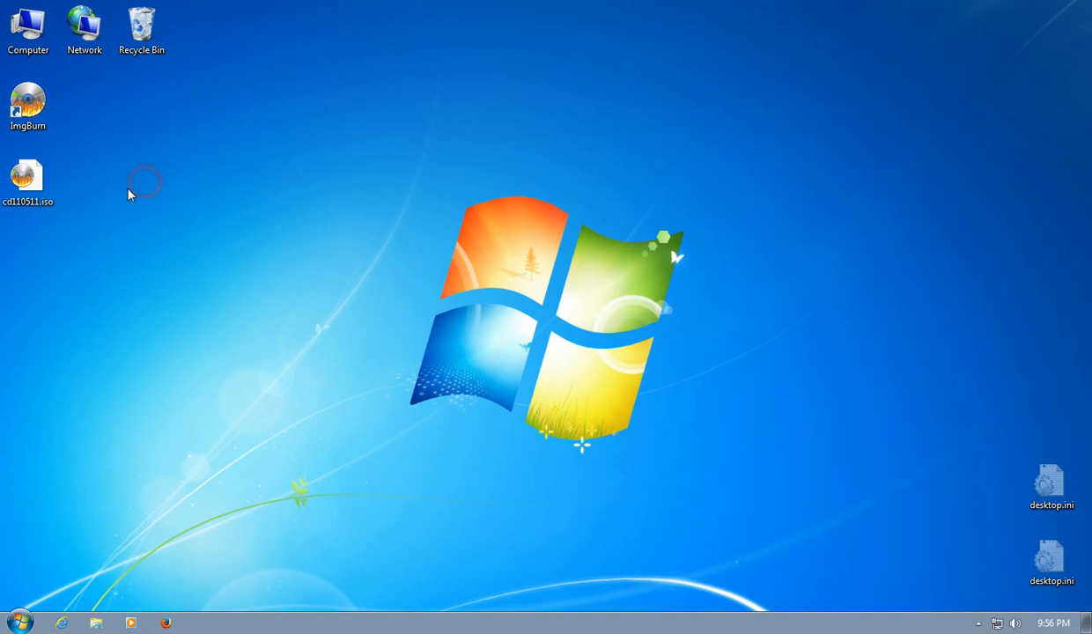
left_click(29, 181)
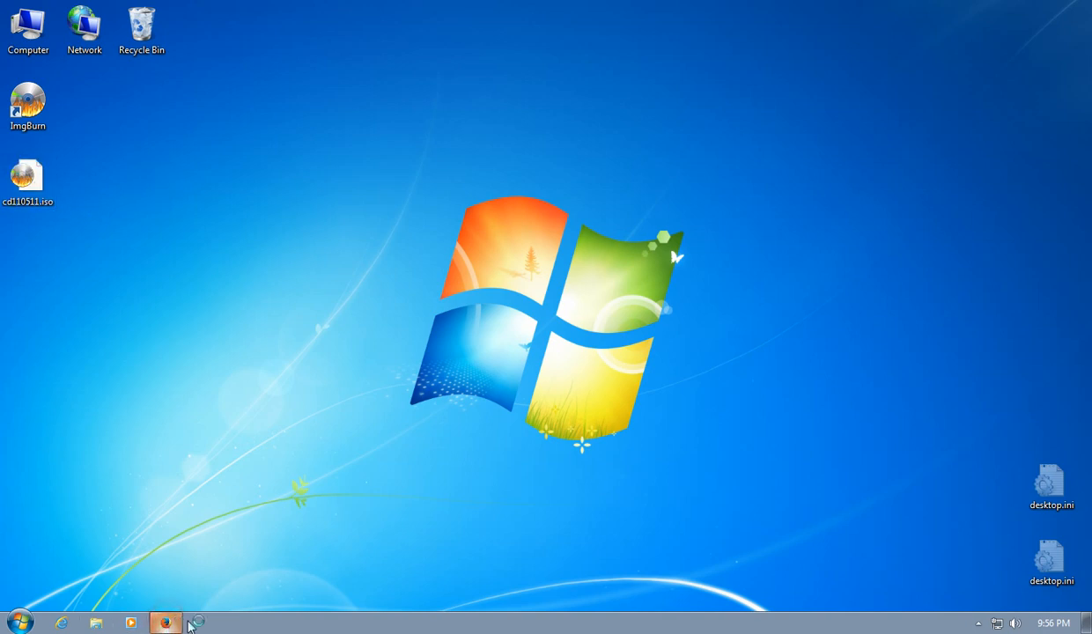
left_click(166, 623)
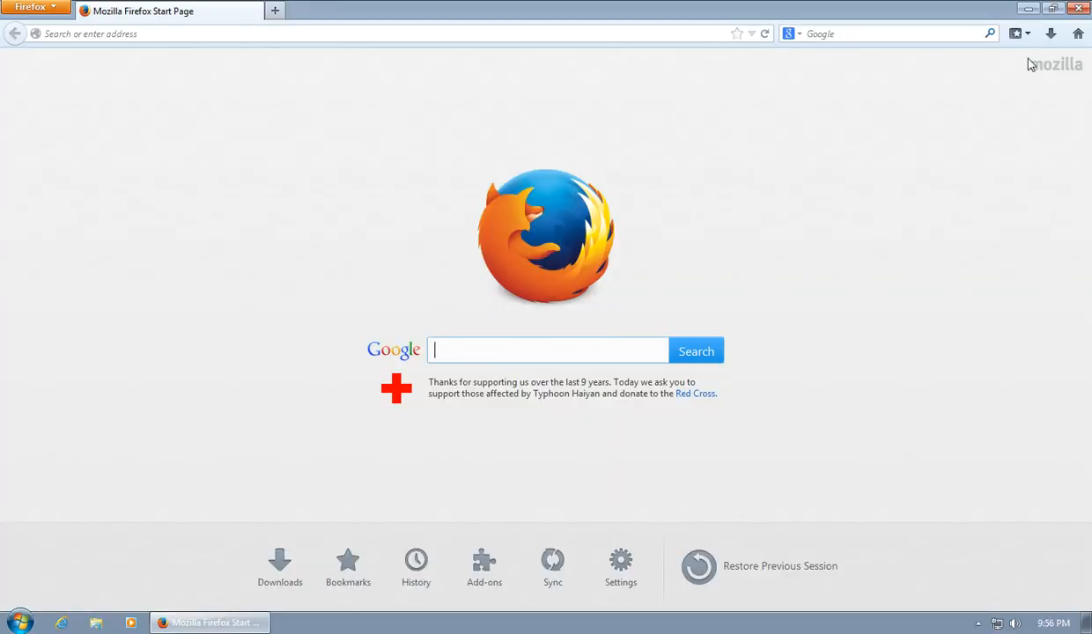
left_click(1029, 7)
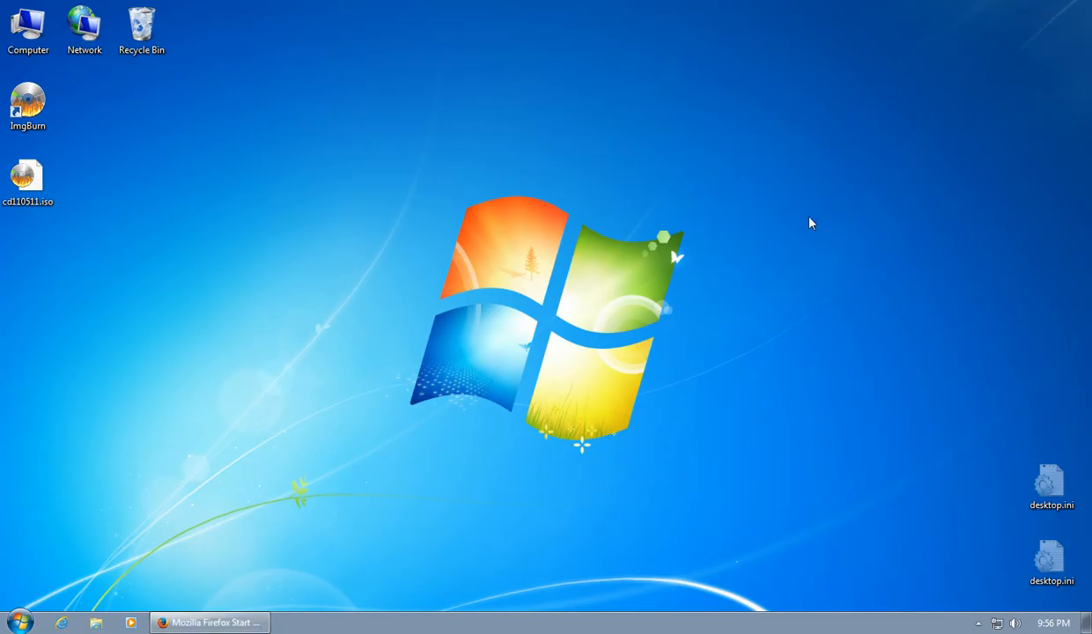
mouse_move(719, 196)
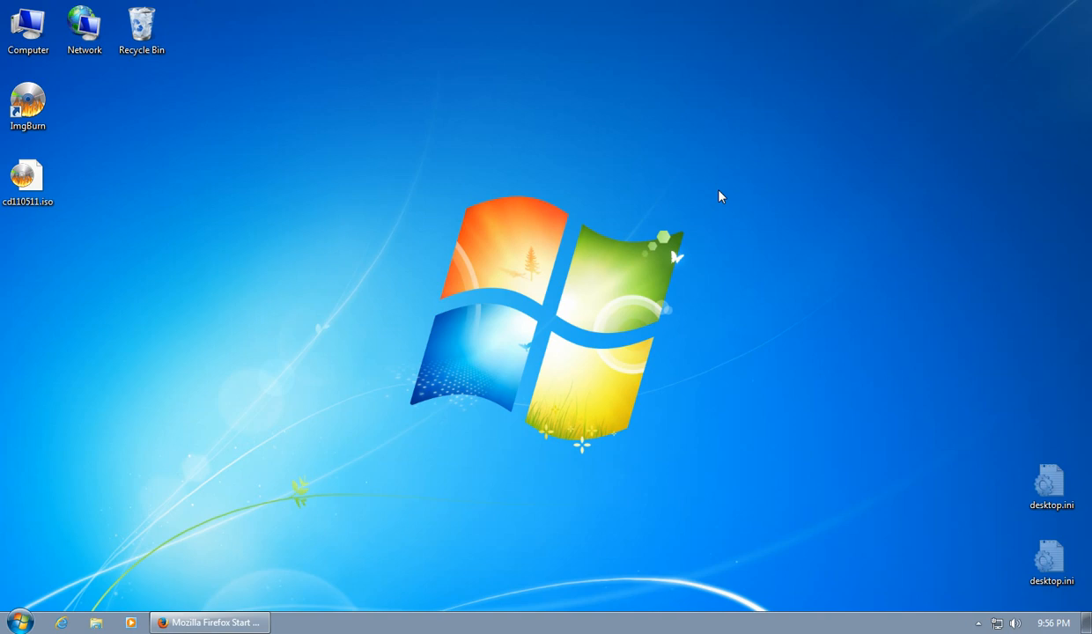
mouse_move(732, 252)
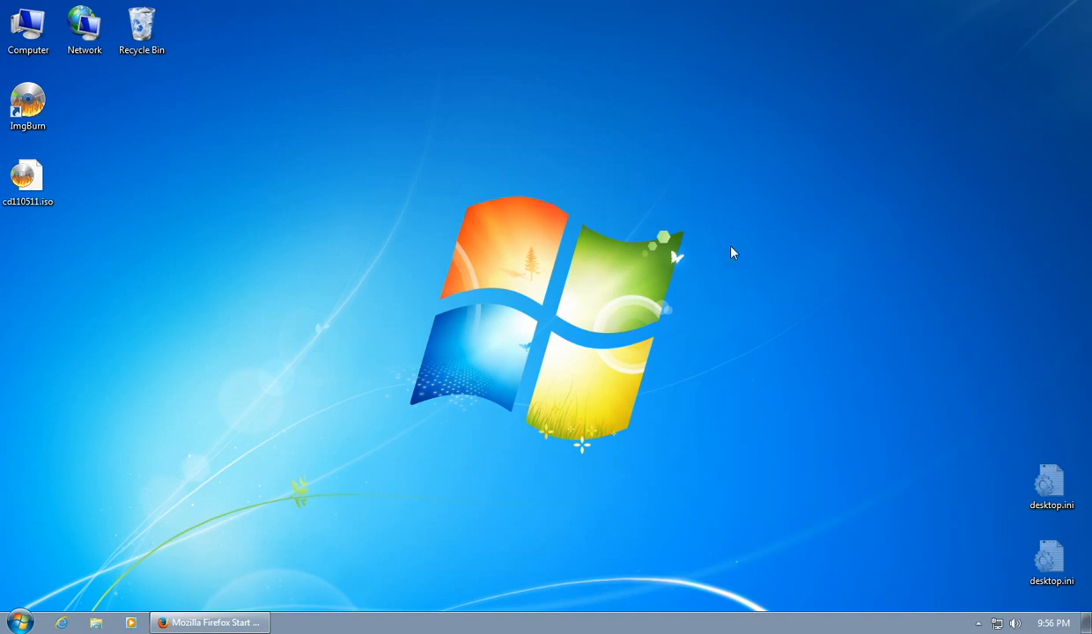
mouse_move(651, 317)
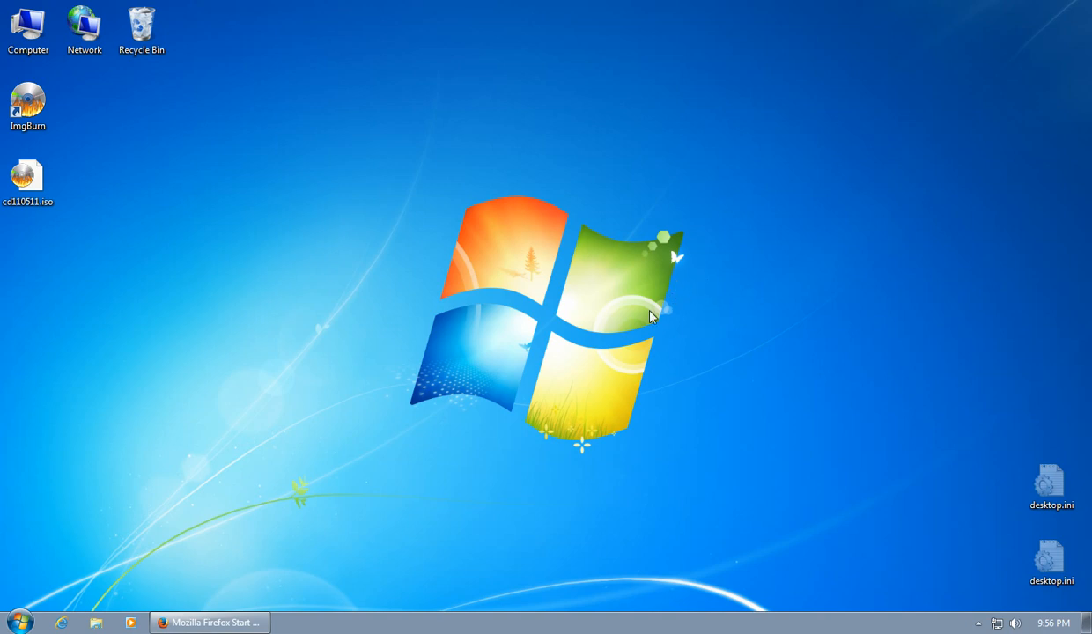
left_click(27, 176)
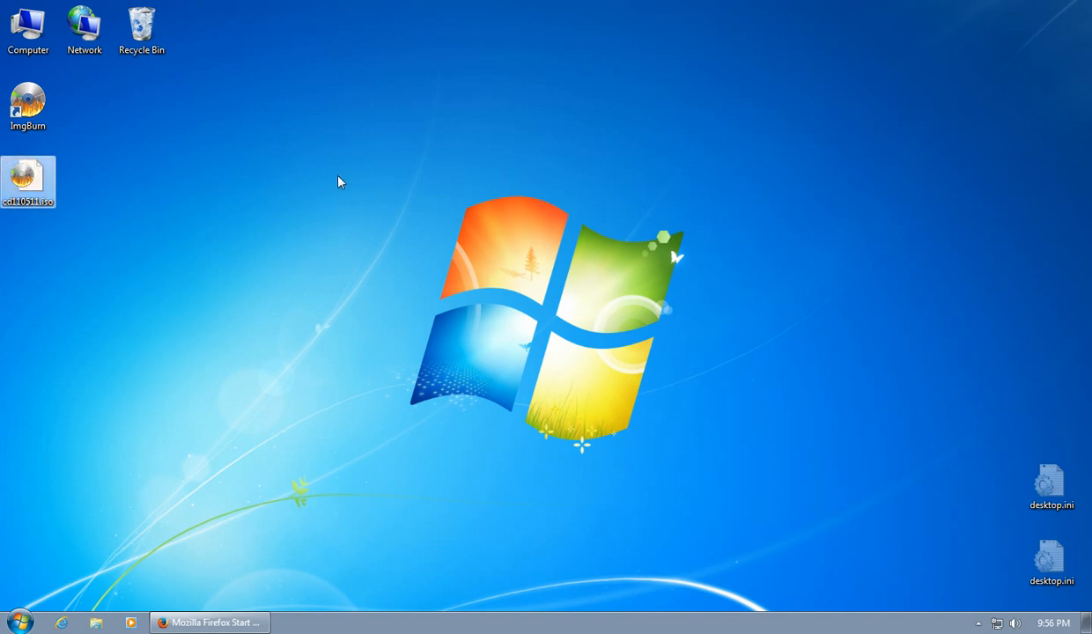
mouse_move(112, 185)
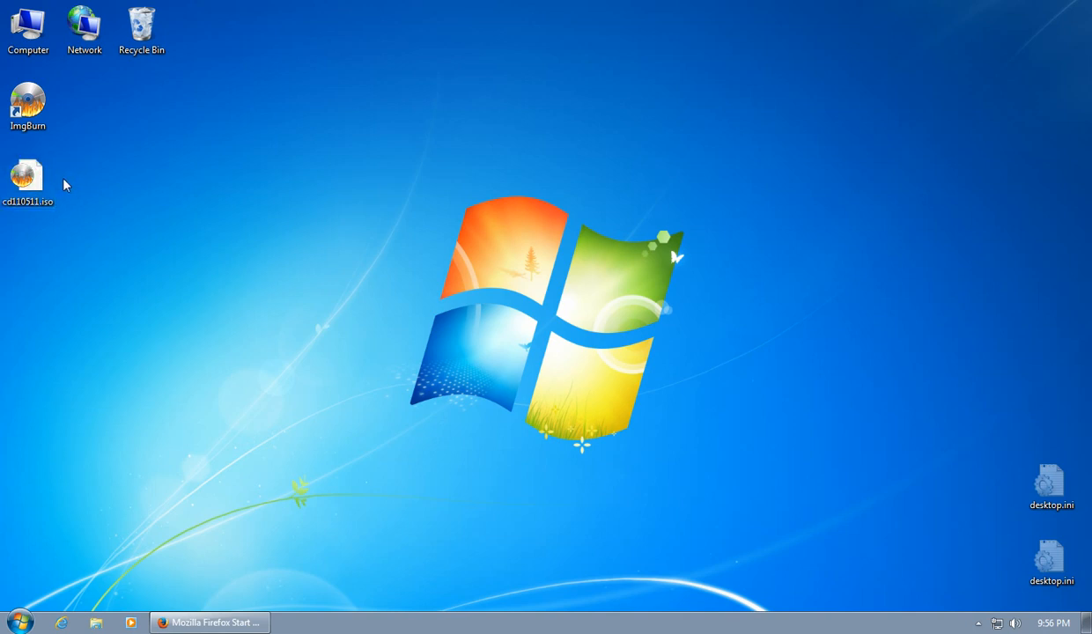
mouse_move(999, 550)
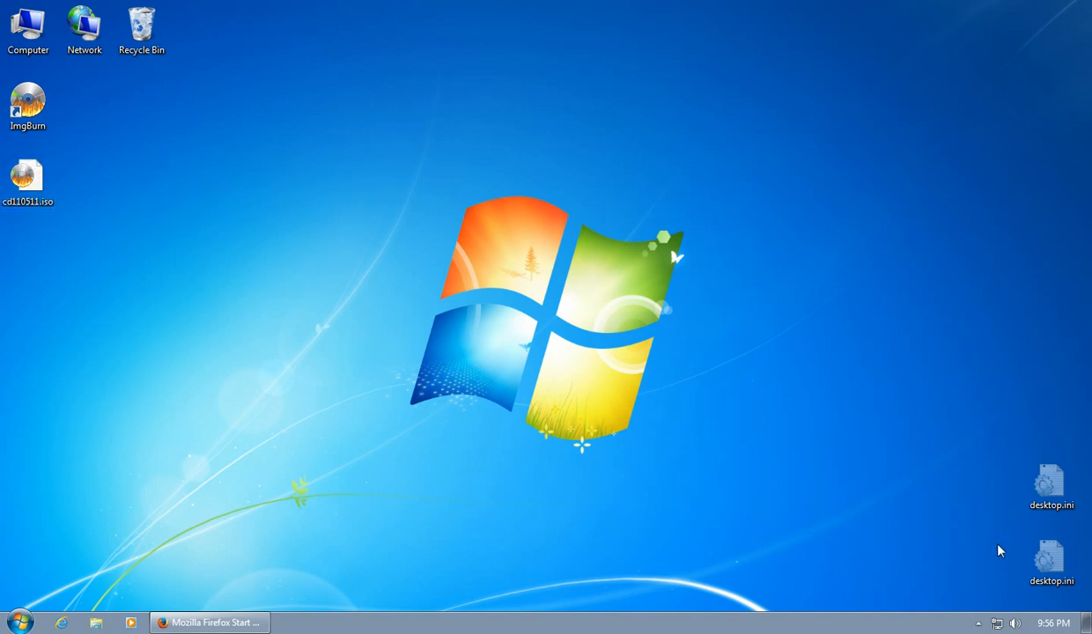
mouse_move(851, 362)
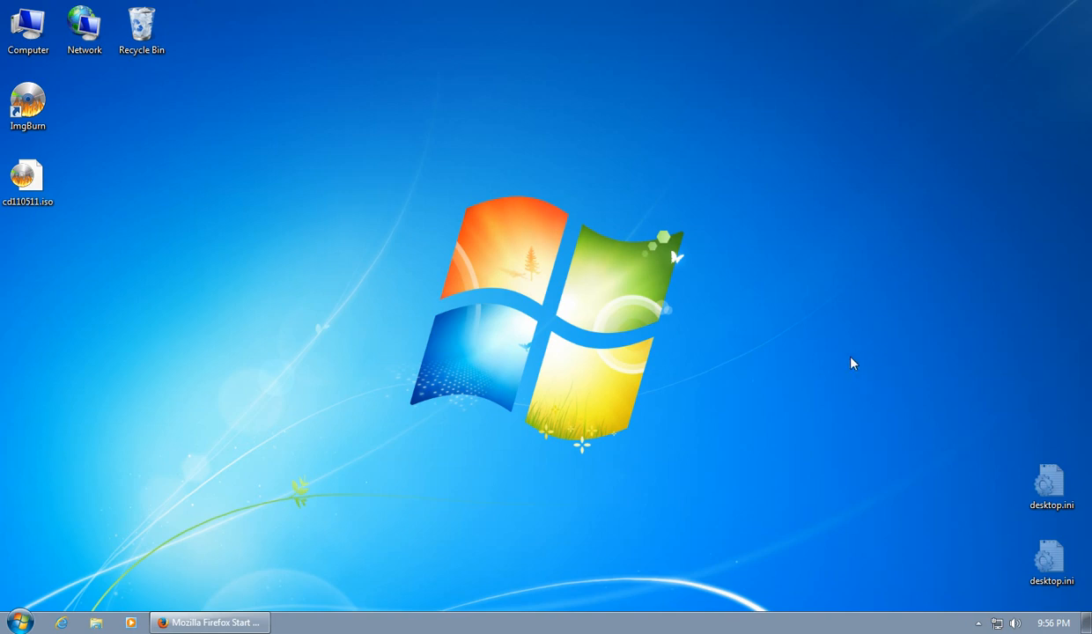